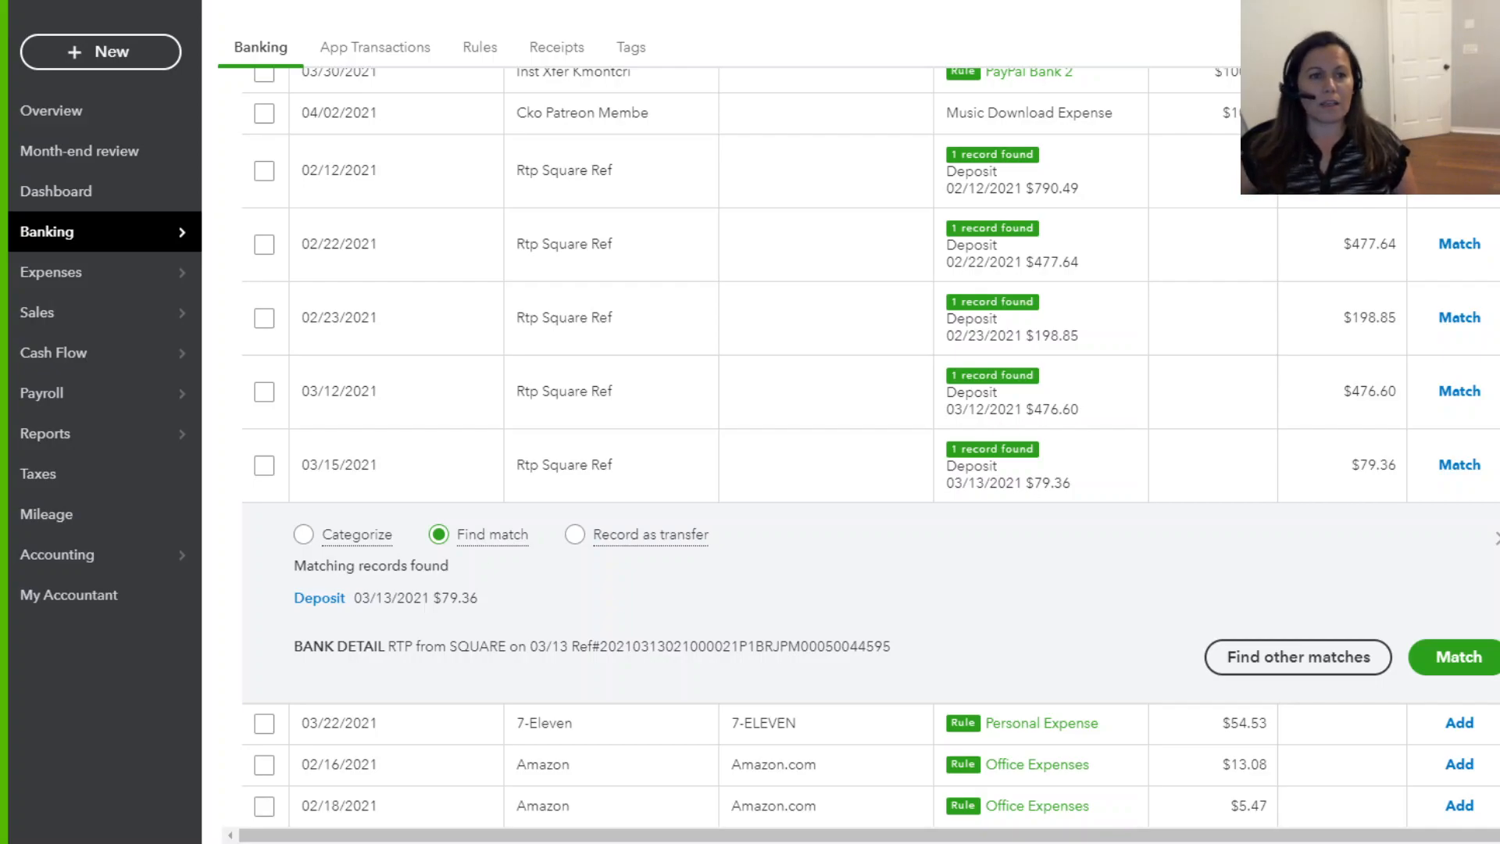
pyautogui.moveTo(1117, 572)
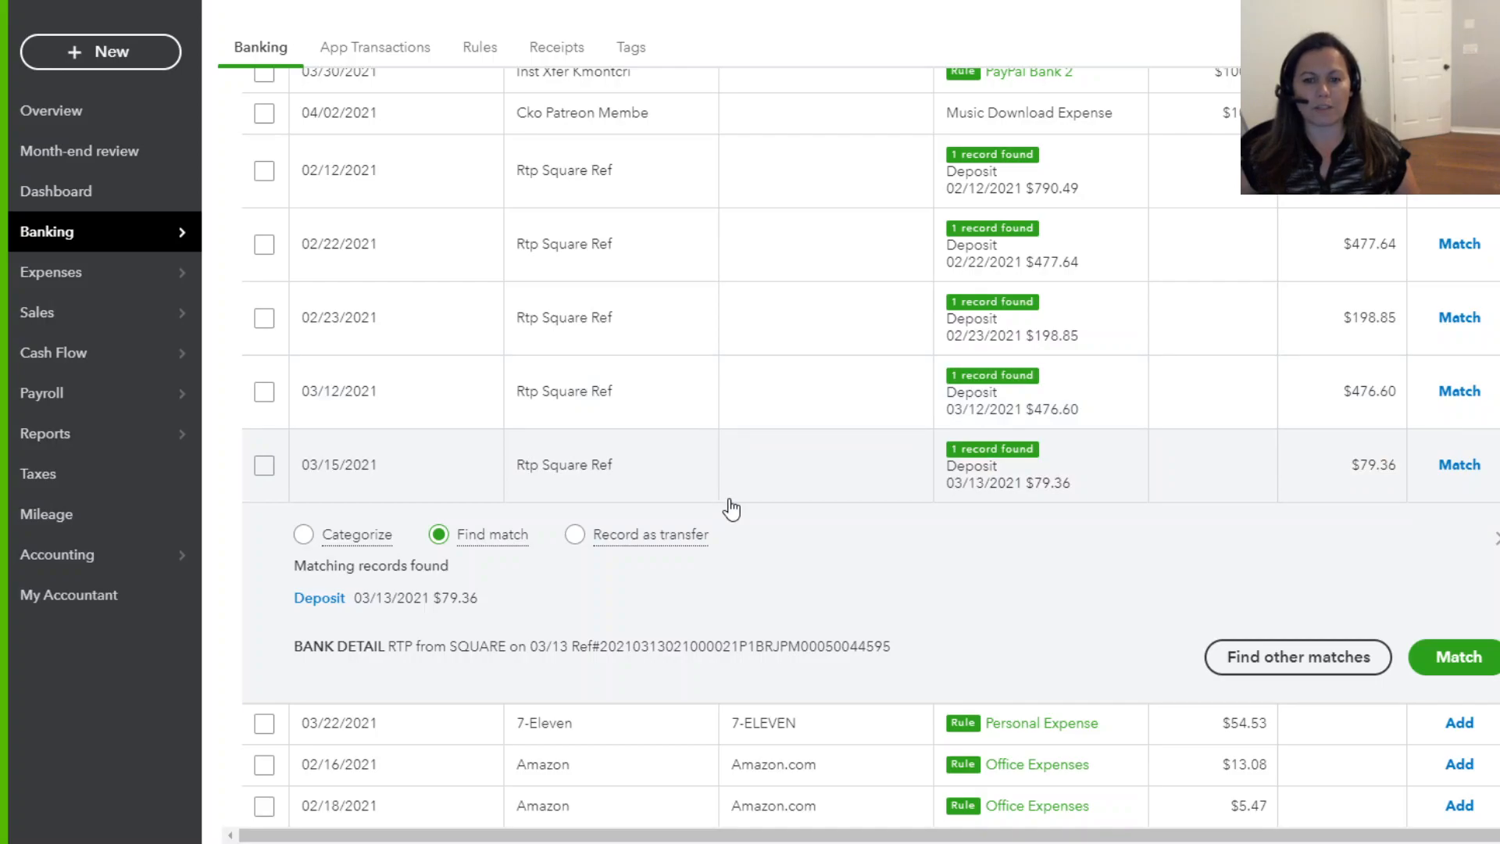
pyautogui.moveTo(955, 478)
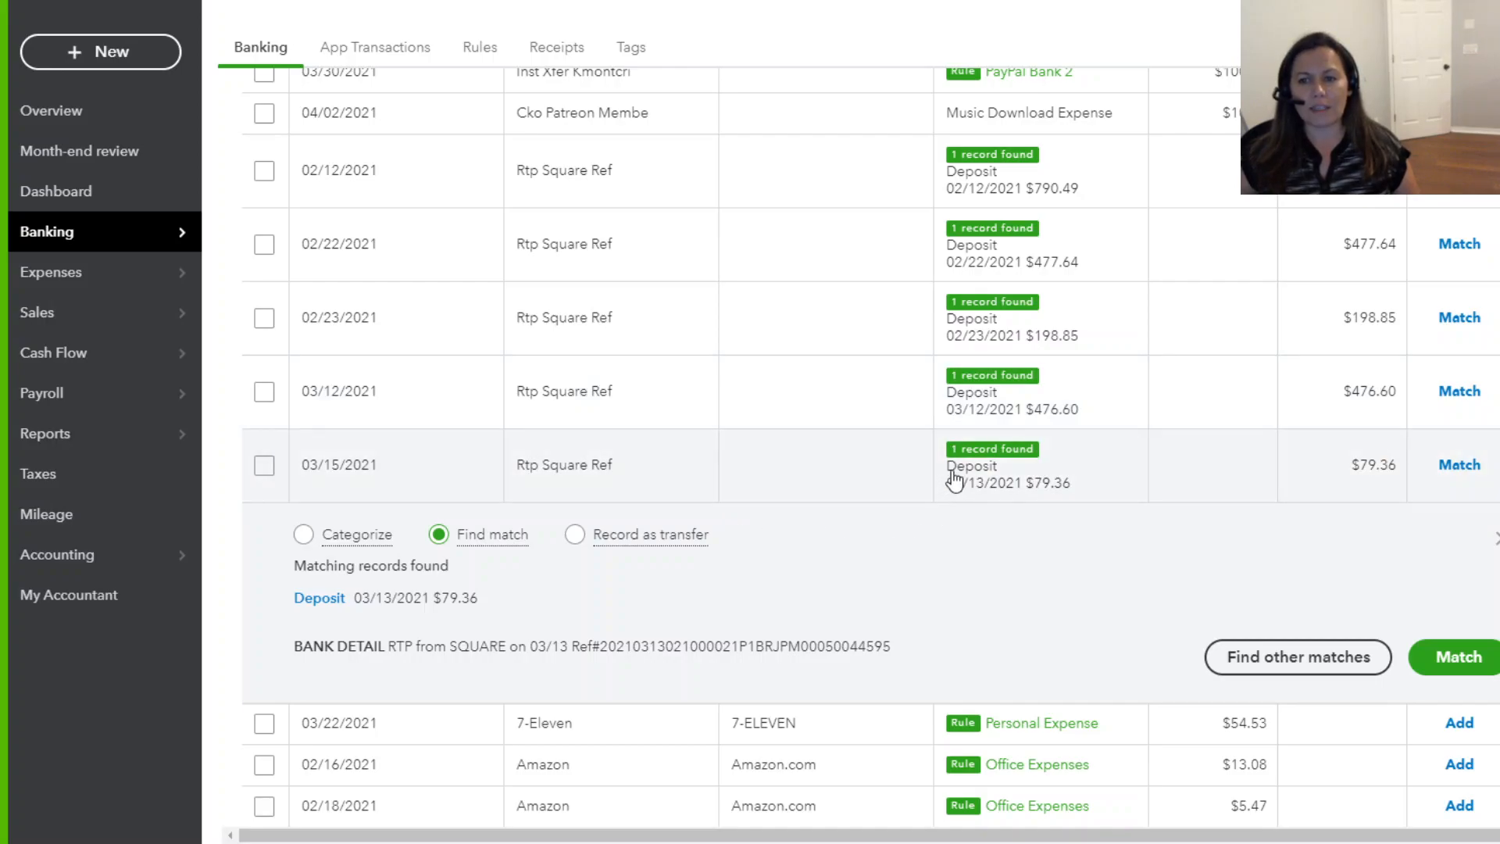
pyautogui.moveTo(979, 432)
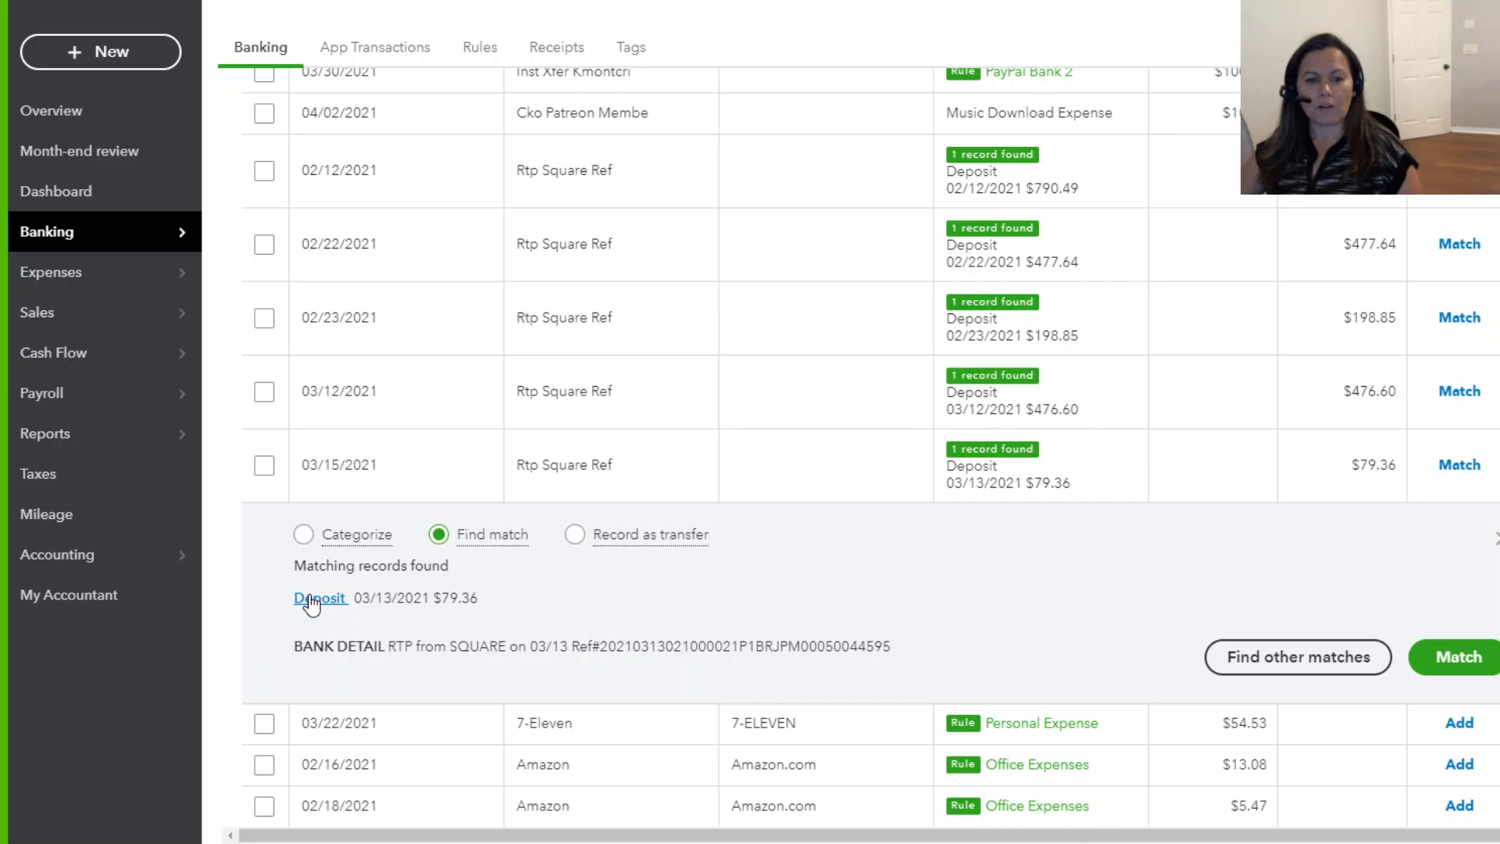
# In the $79.36 deposit's Add funds lines, set the -1.19 line to Square Fees and the 80.55 line to Sales
pyautogui.click(316, 598)
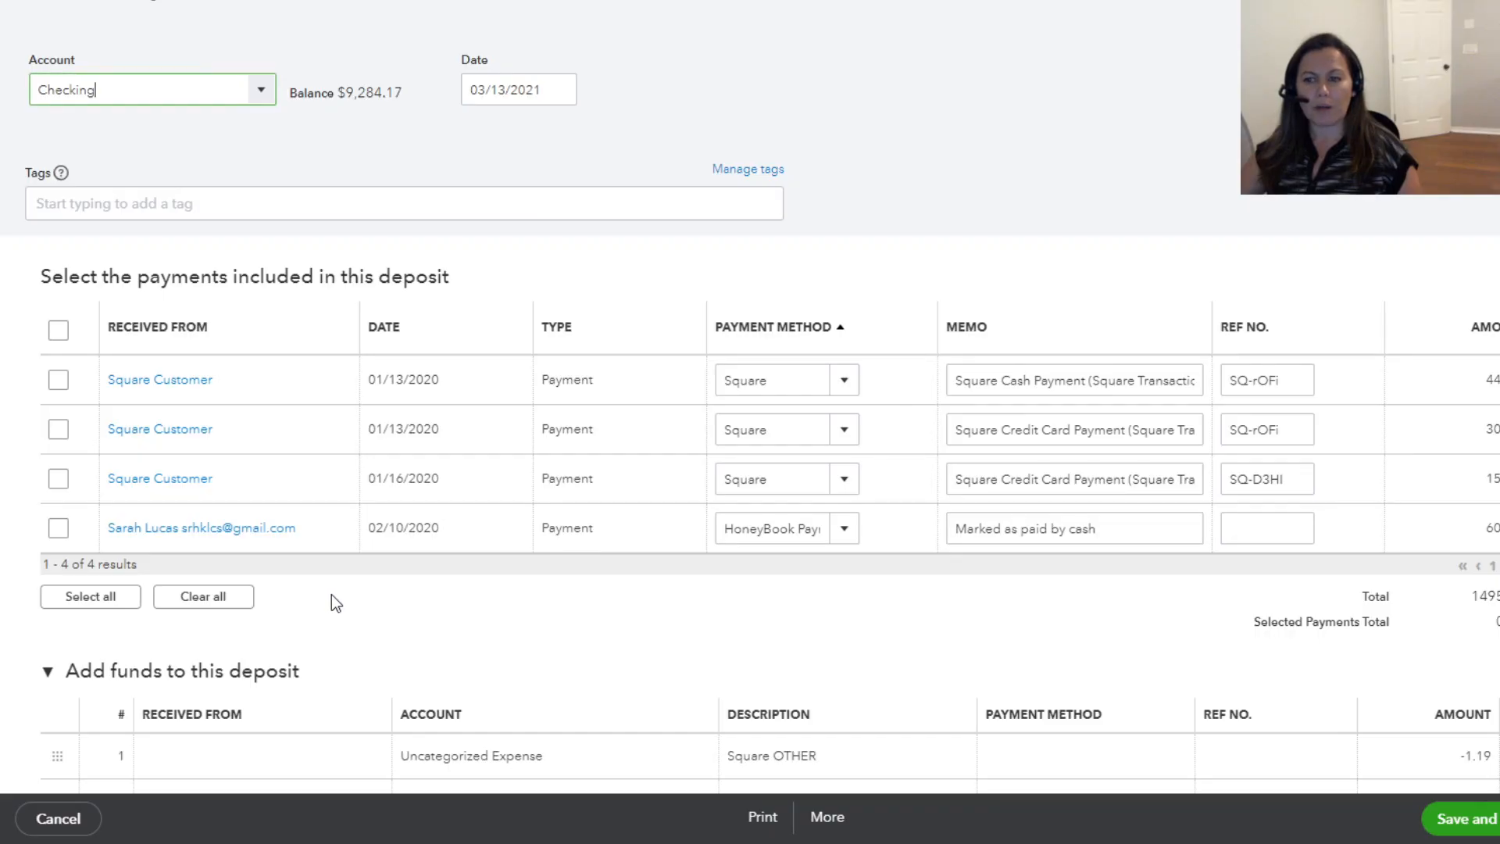
pyautogui.scroll(-3)
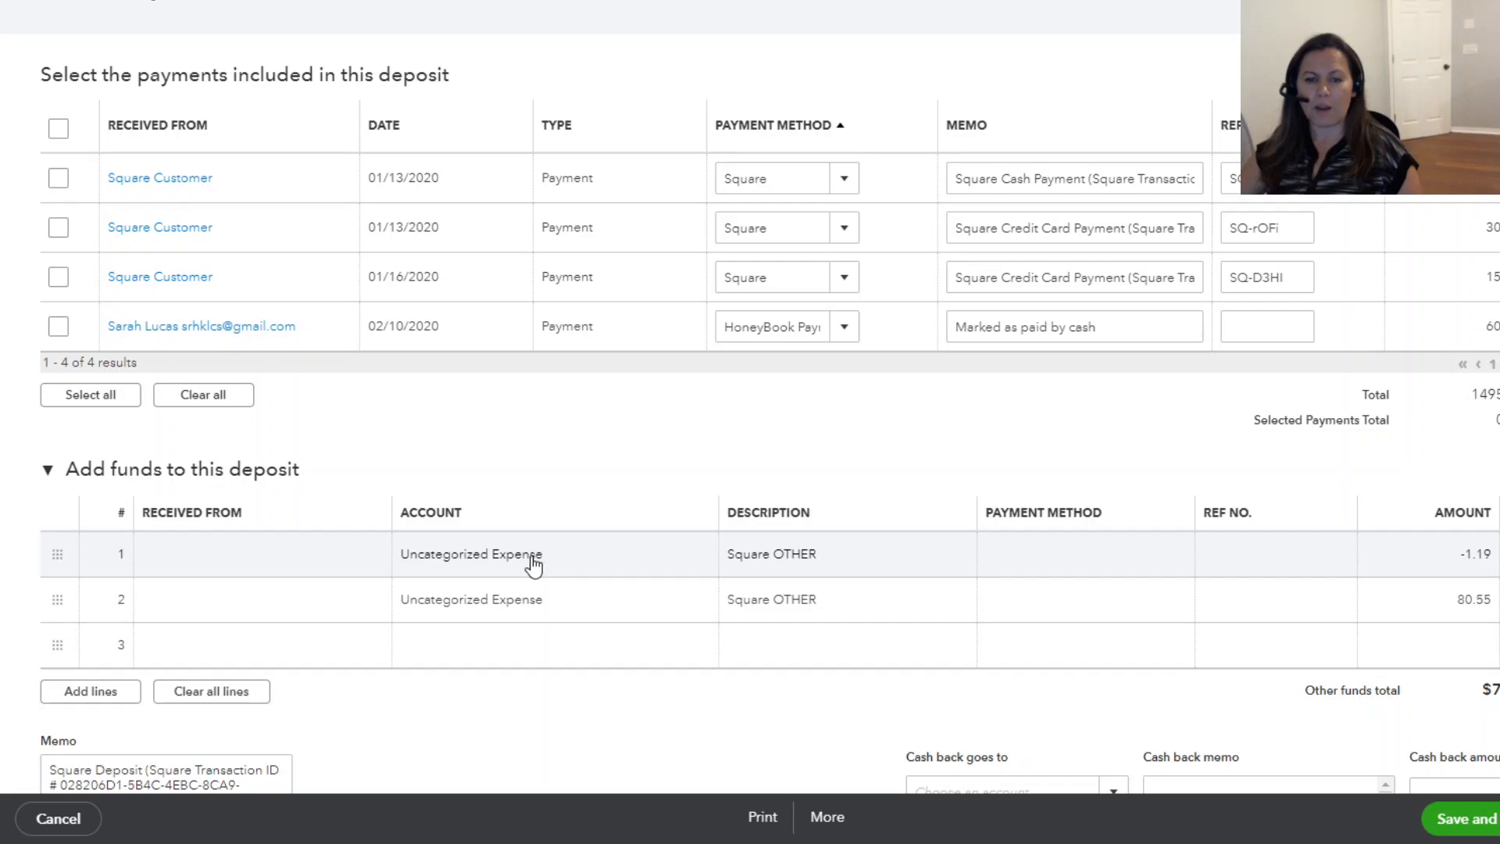
pyautogui.moveTo(521, 563)
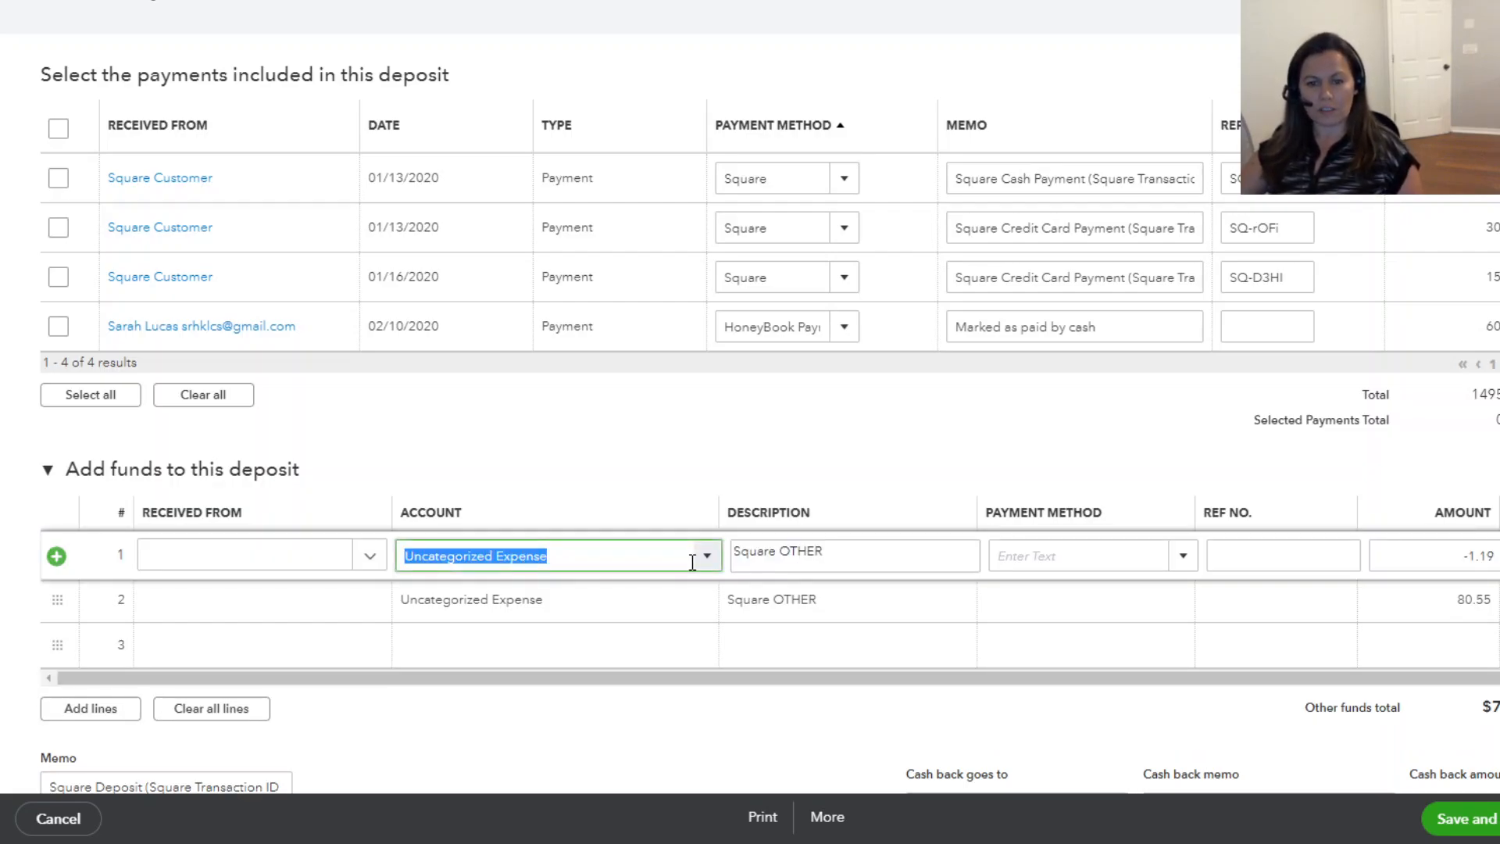
pyautogui.click(707, 557)
pyautogui.write('Square')
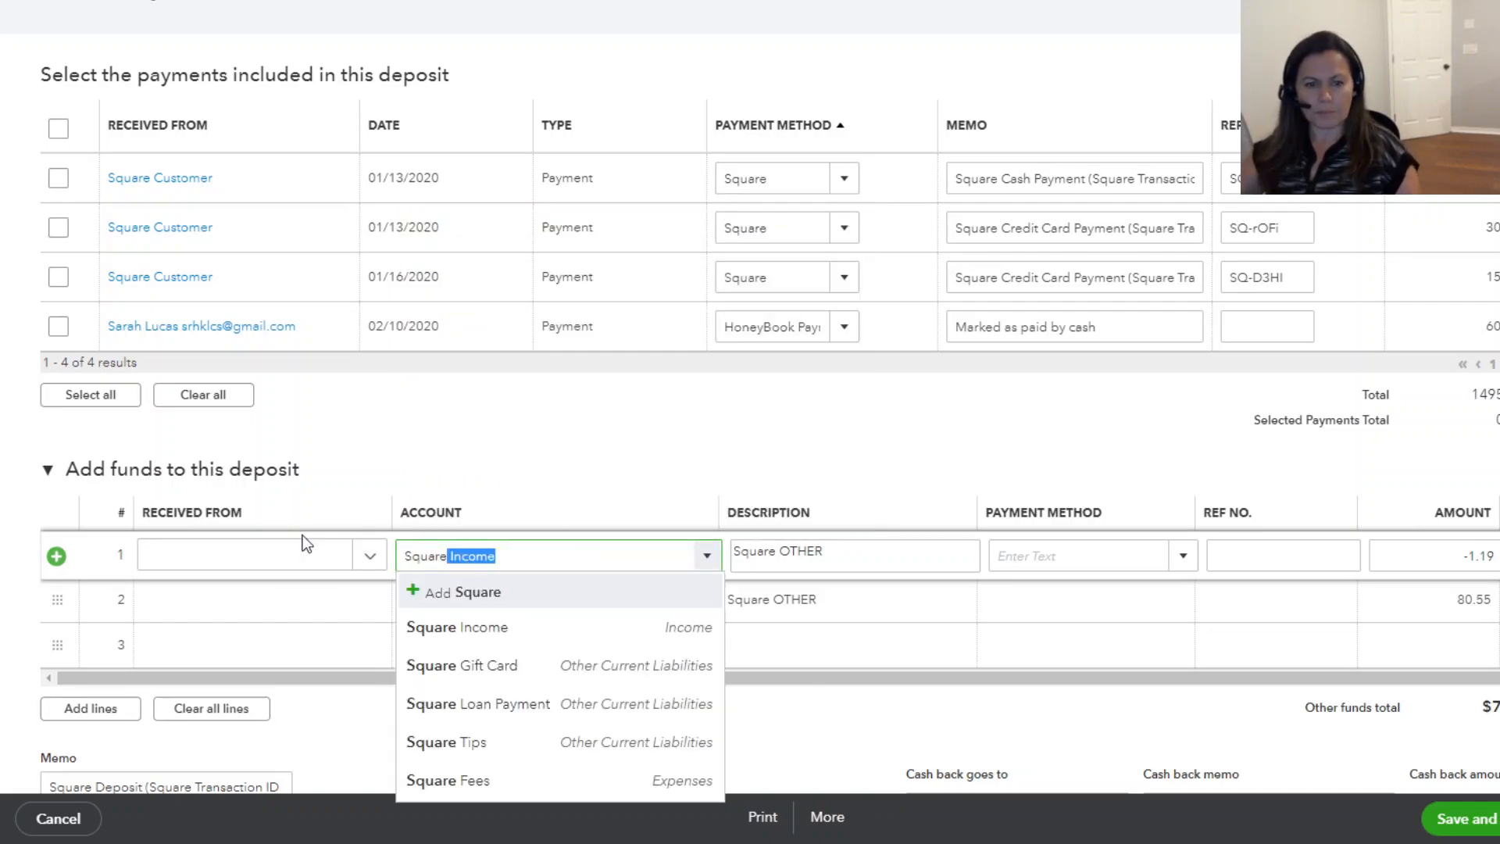
pyautogui.moveTo(504, 788)
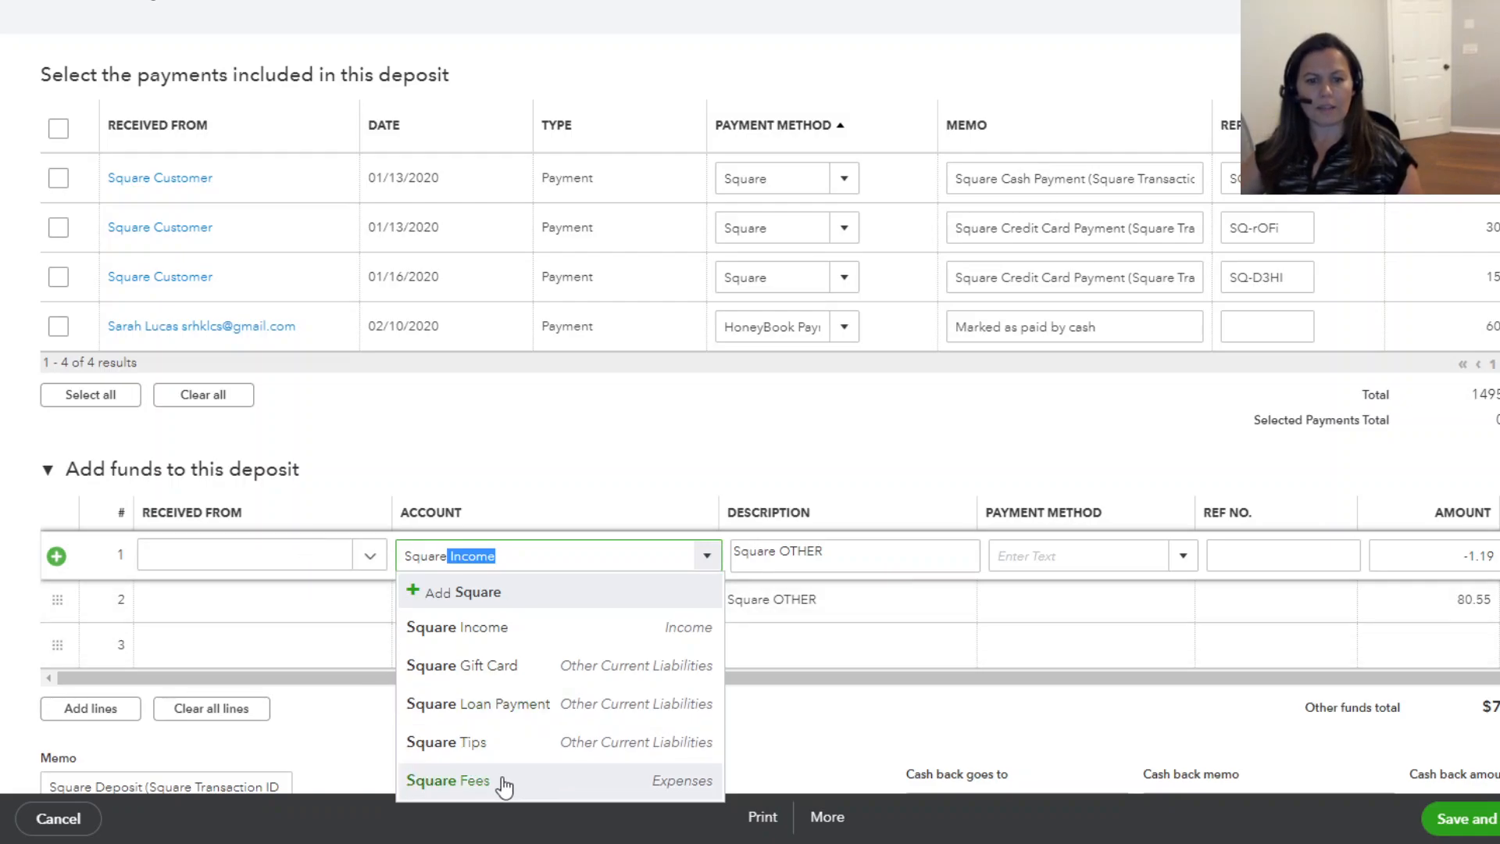
pyautogui.click(447, 781)
pyautogui.write('Sales')
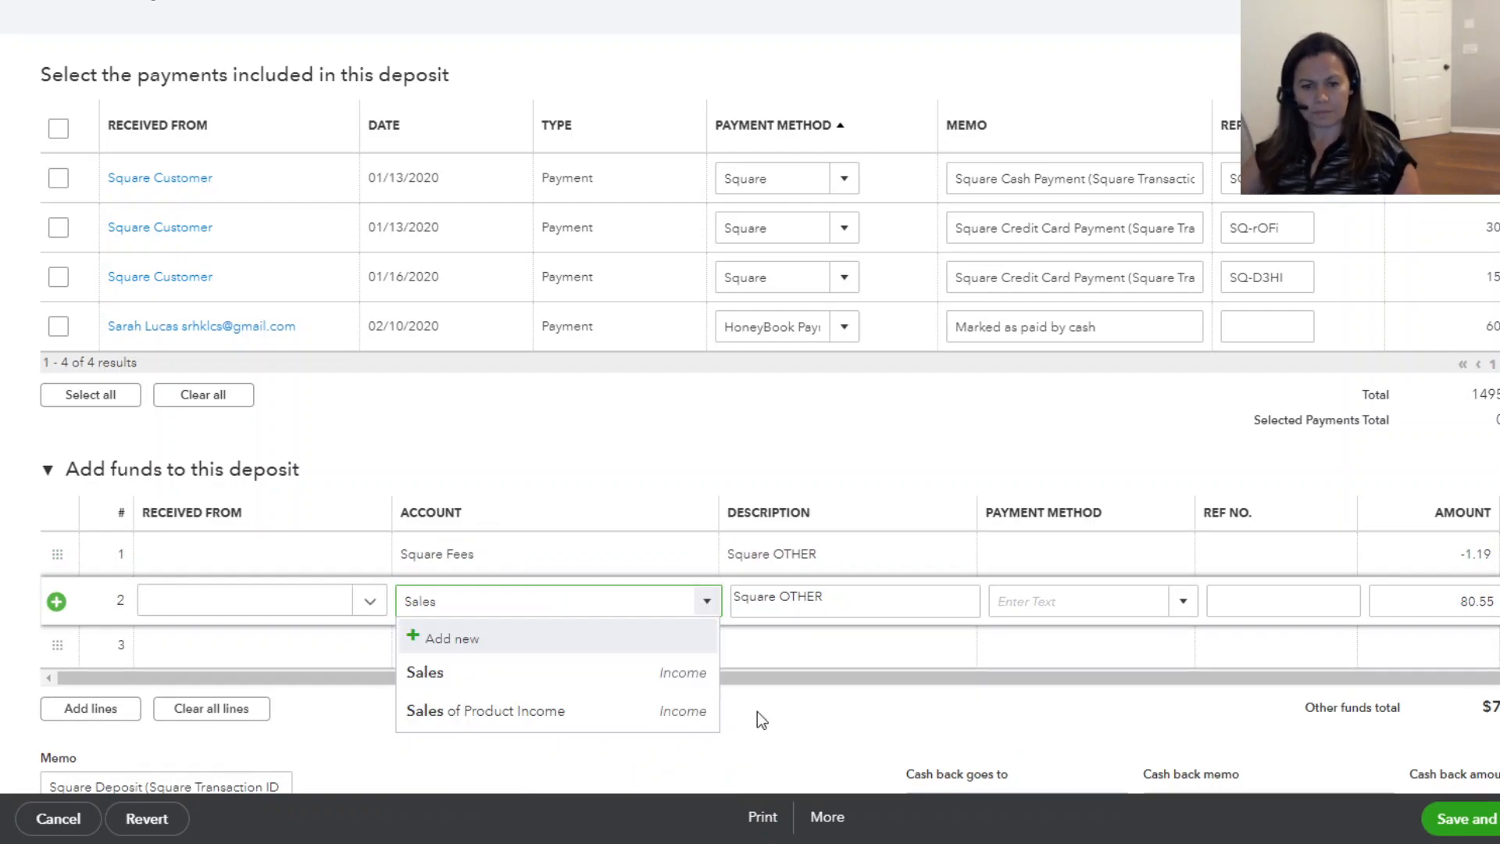
pyautogui.click(424, 672)
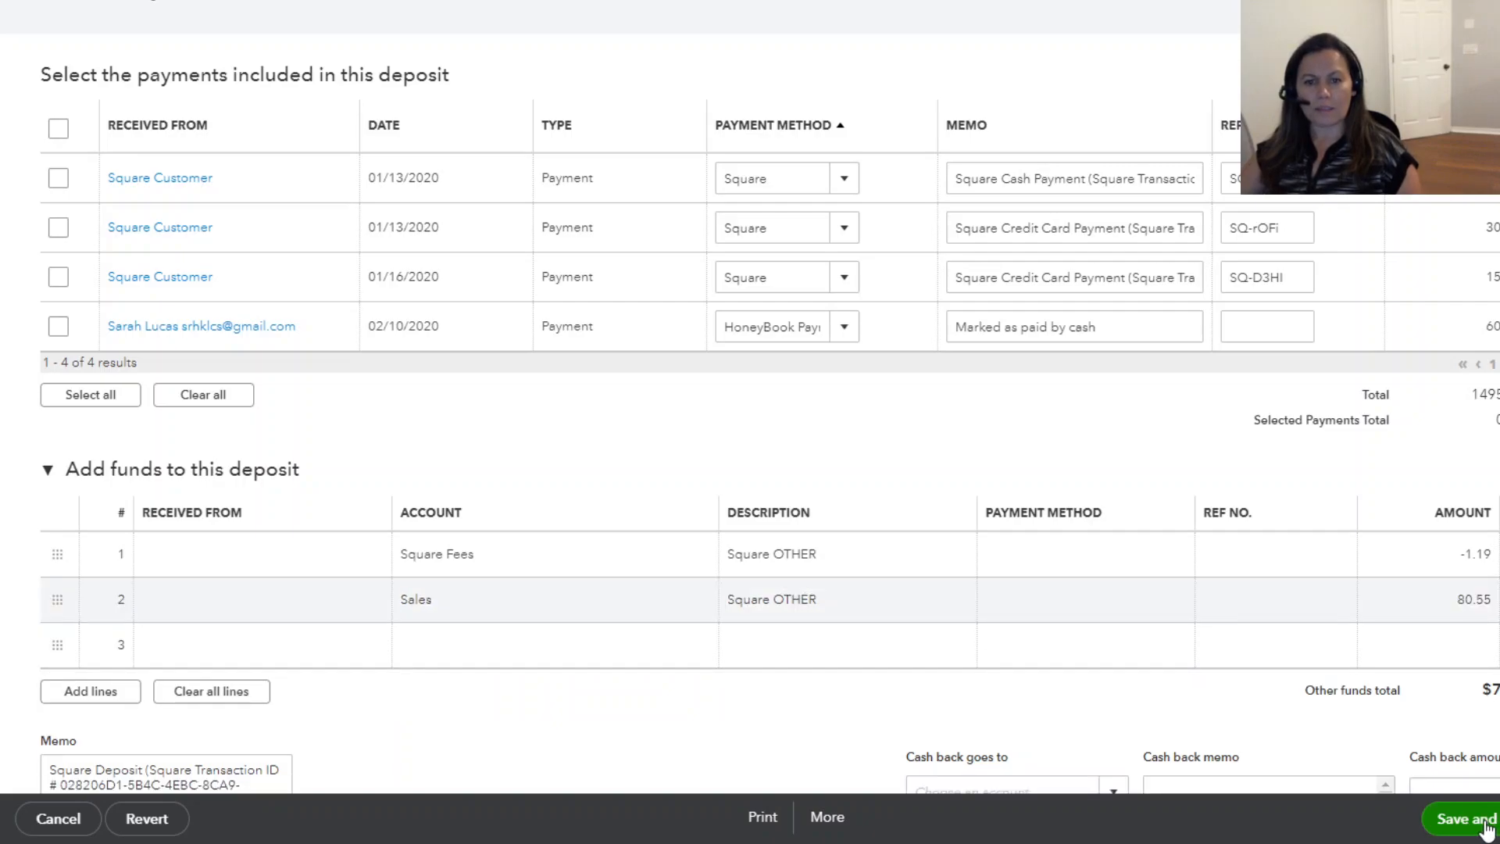
# Save and close the corrected $79.36 deposit, then expand the 03/15 Square transaction's match details
pyautogui.click(1468, 819)
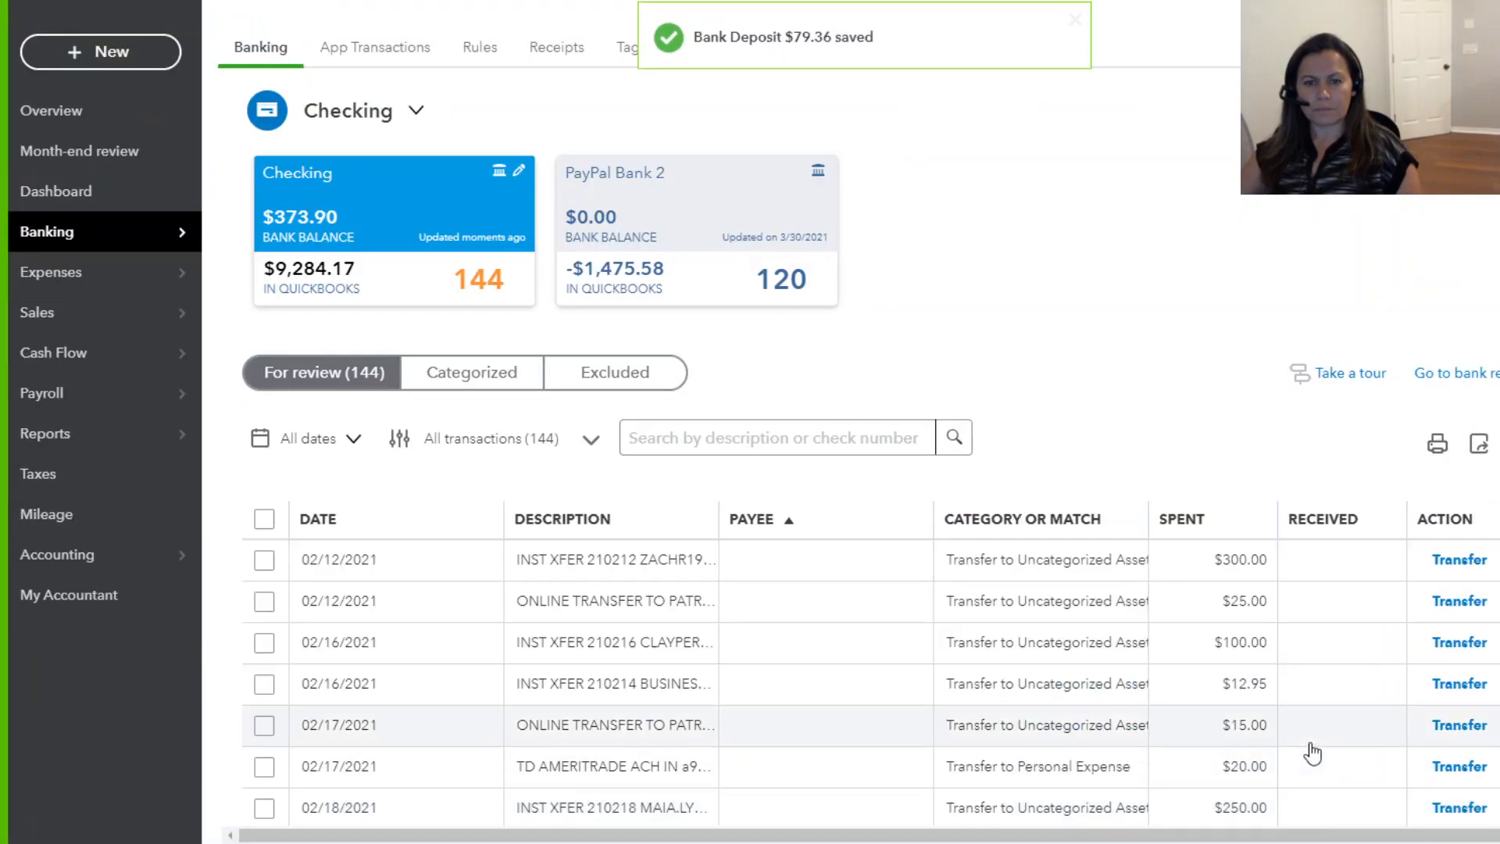
pyautogui.scroll(-3)
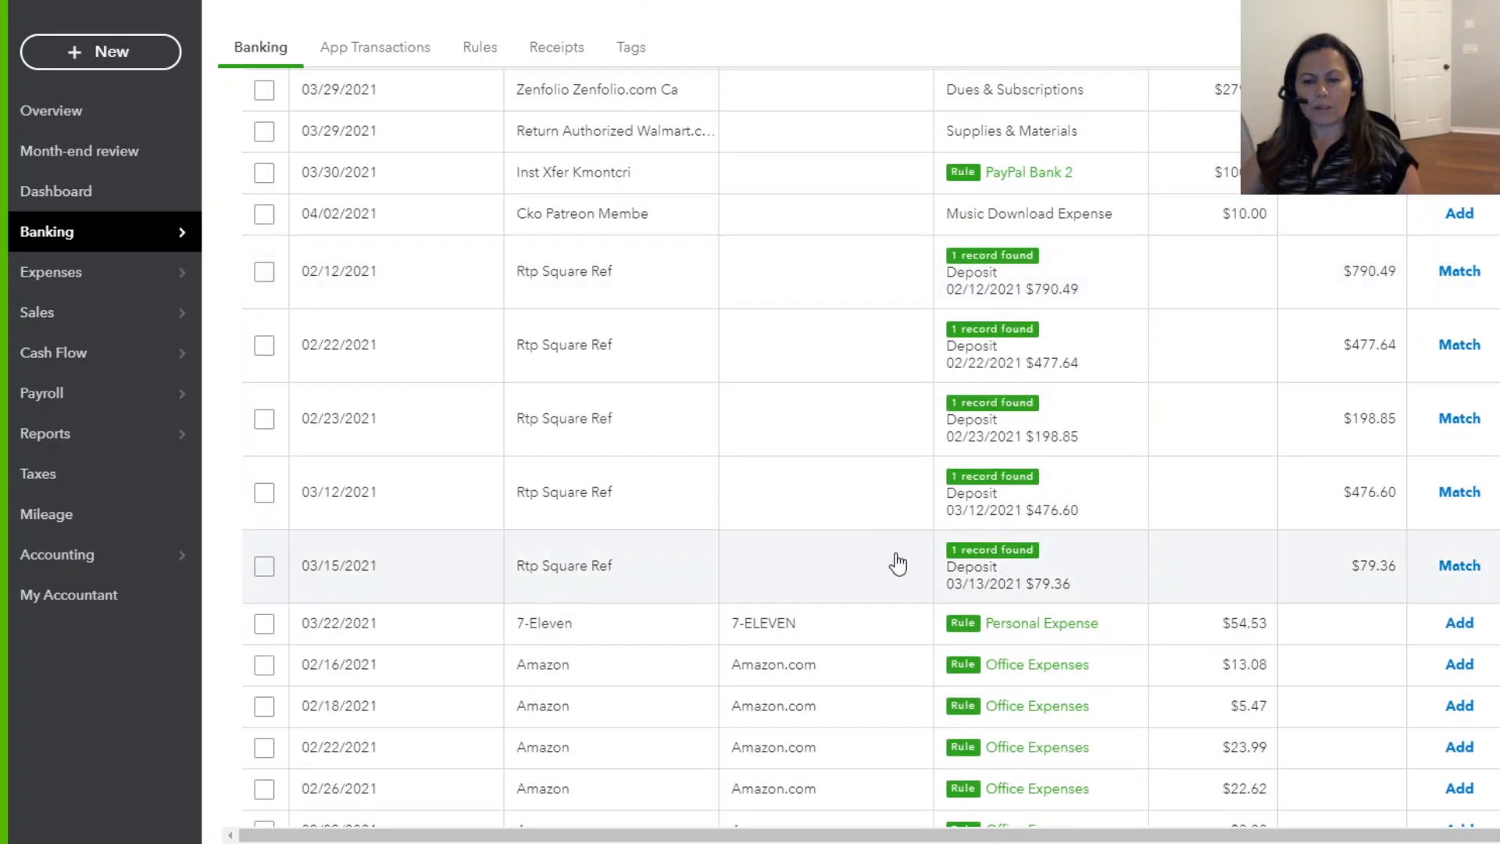
pyautogui.moveTo(1419, 586)
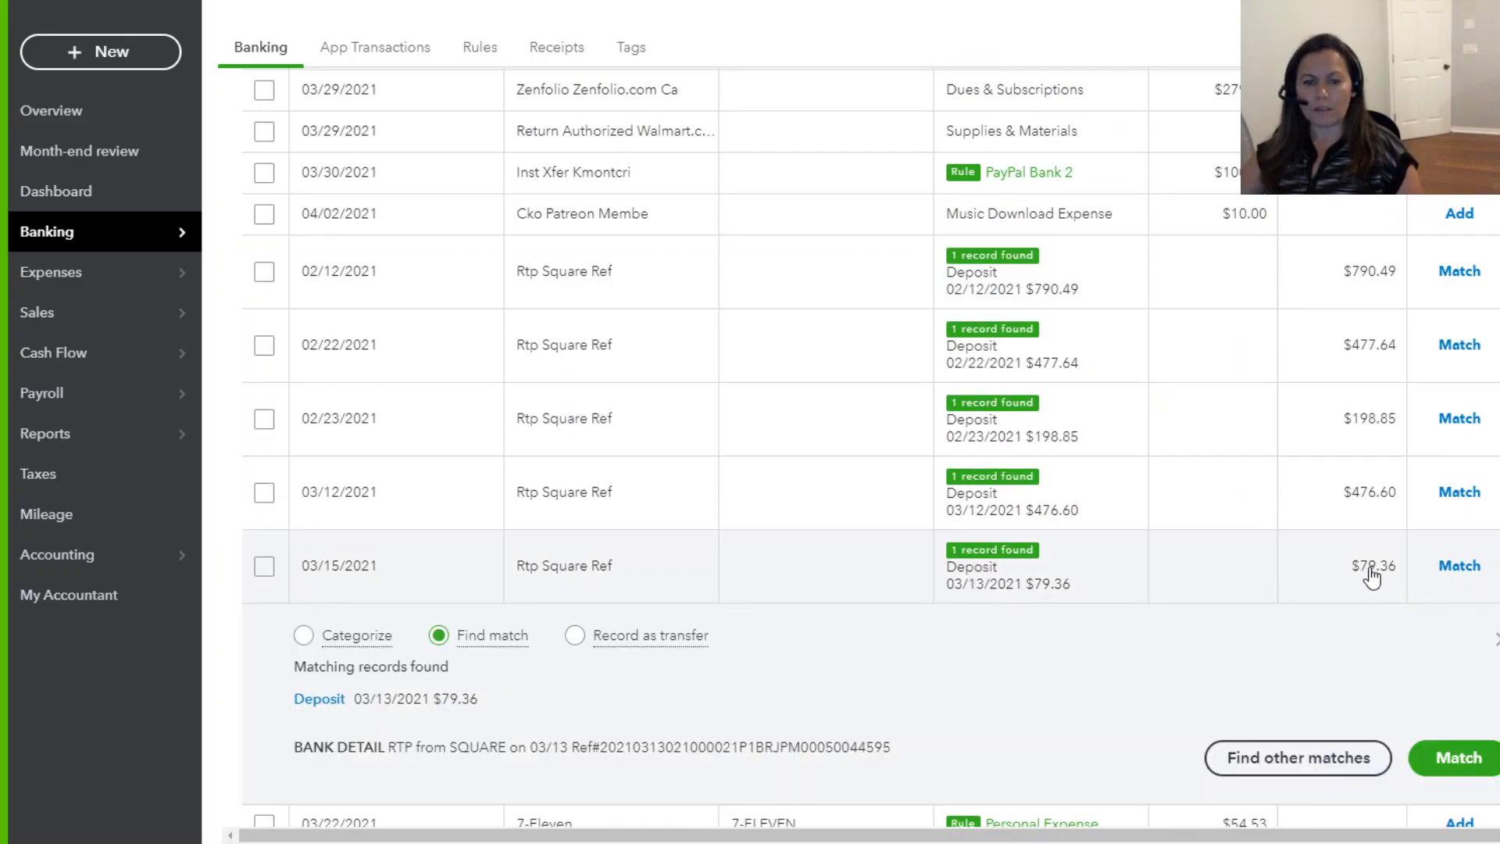
pyautogui.click(319, 699)
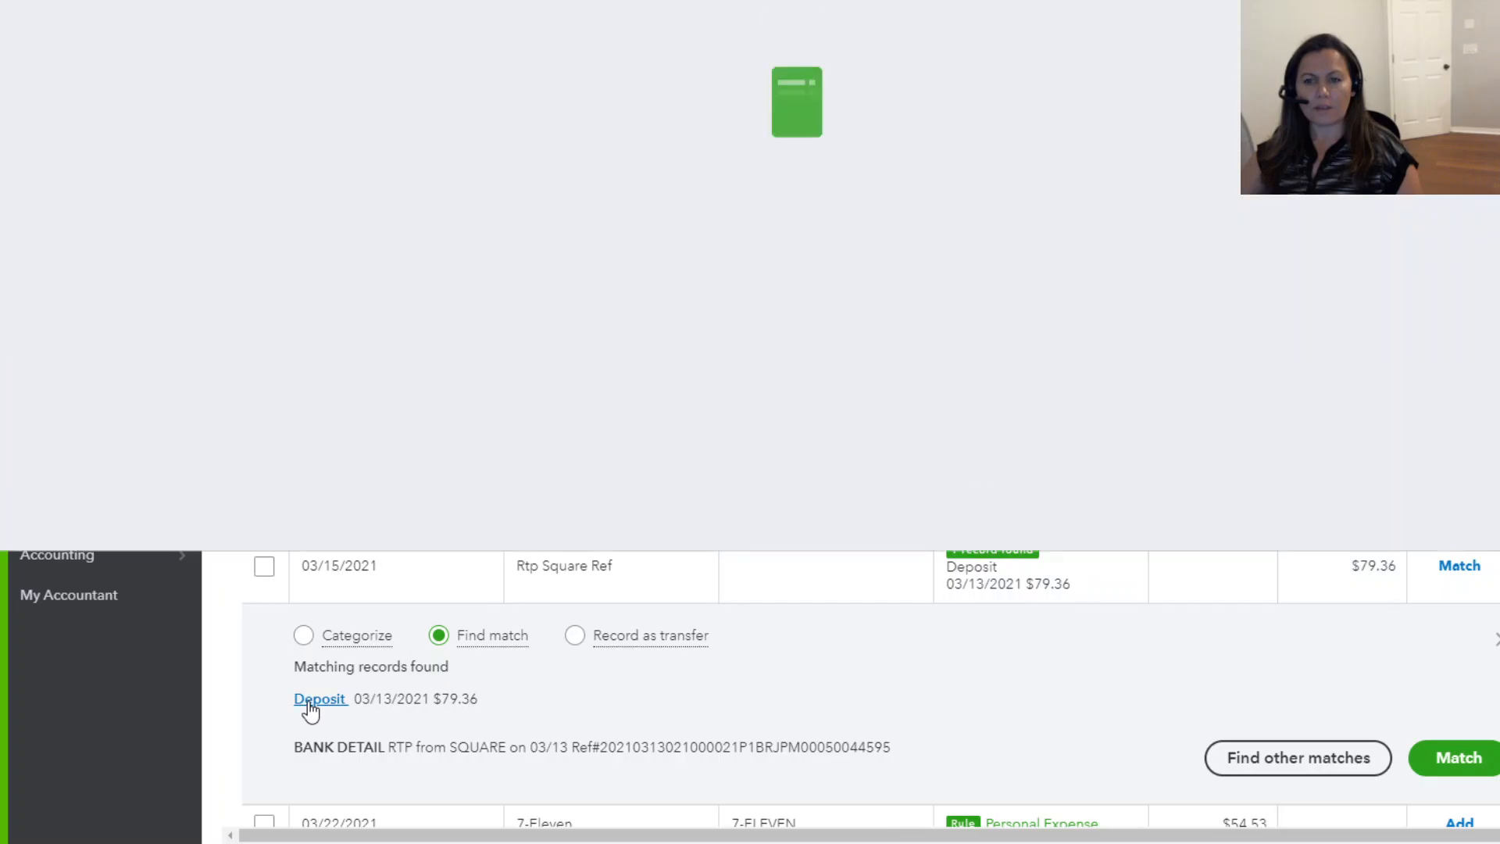
# Check the matched deposit and match the 03/15/2021 Square bank transaction to it
pyautogui.click(318, 699)
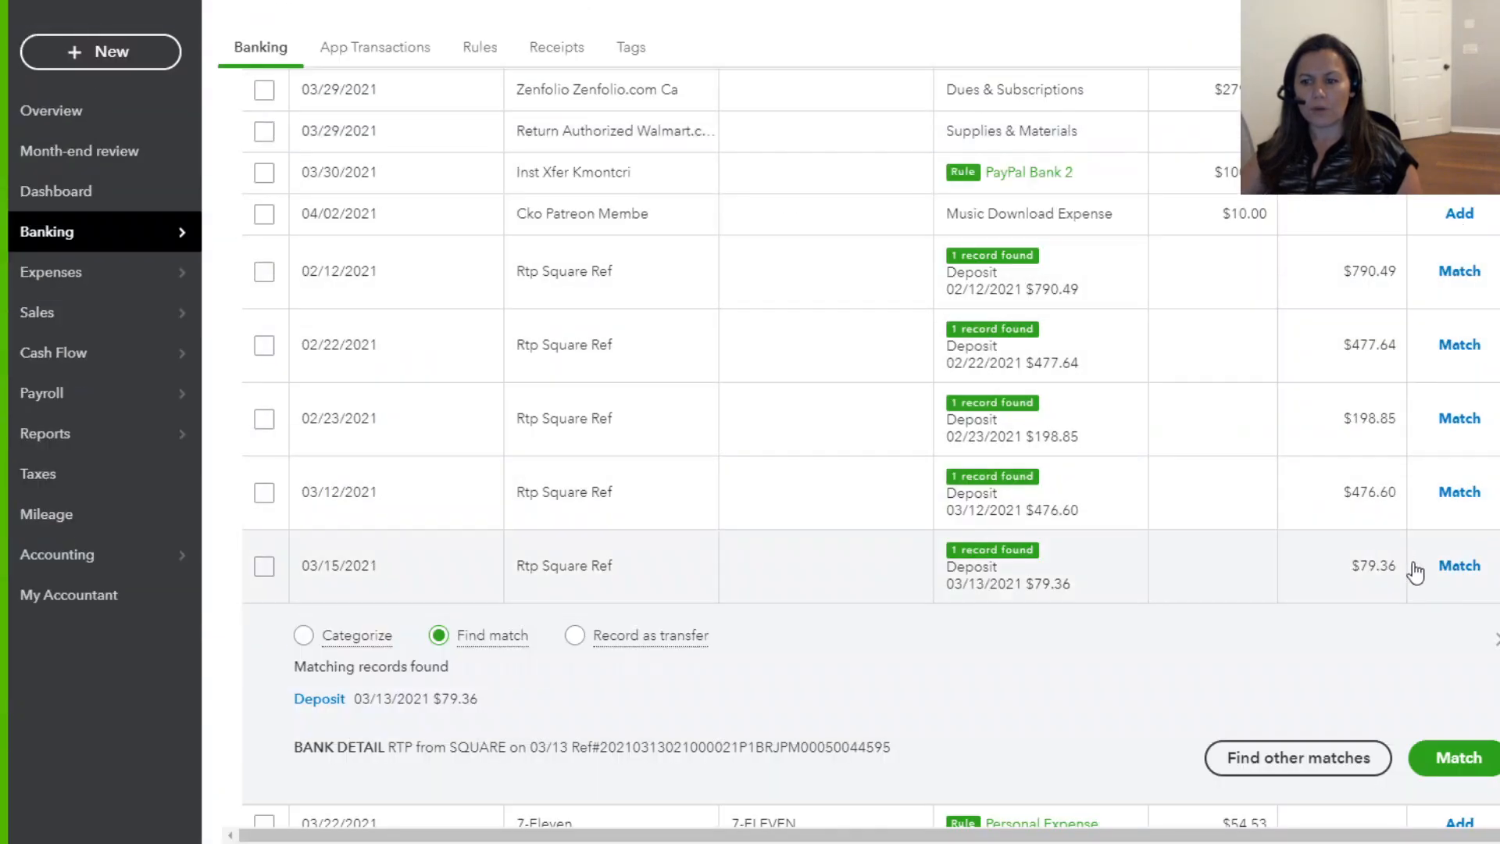
pyautogui.click(1459, 566)
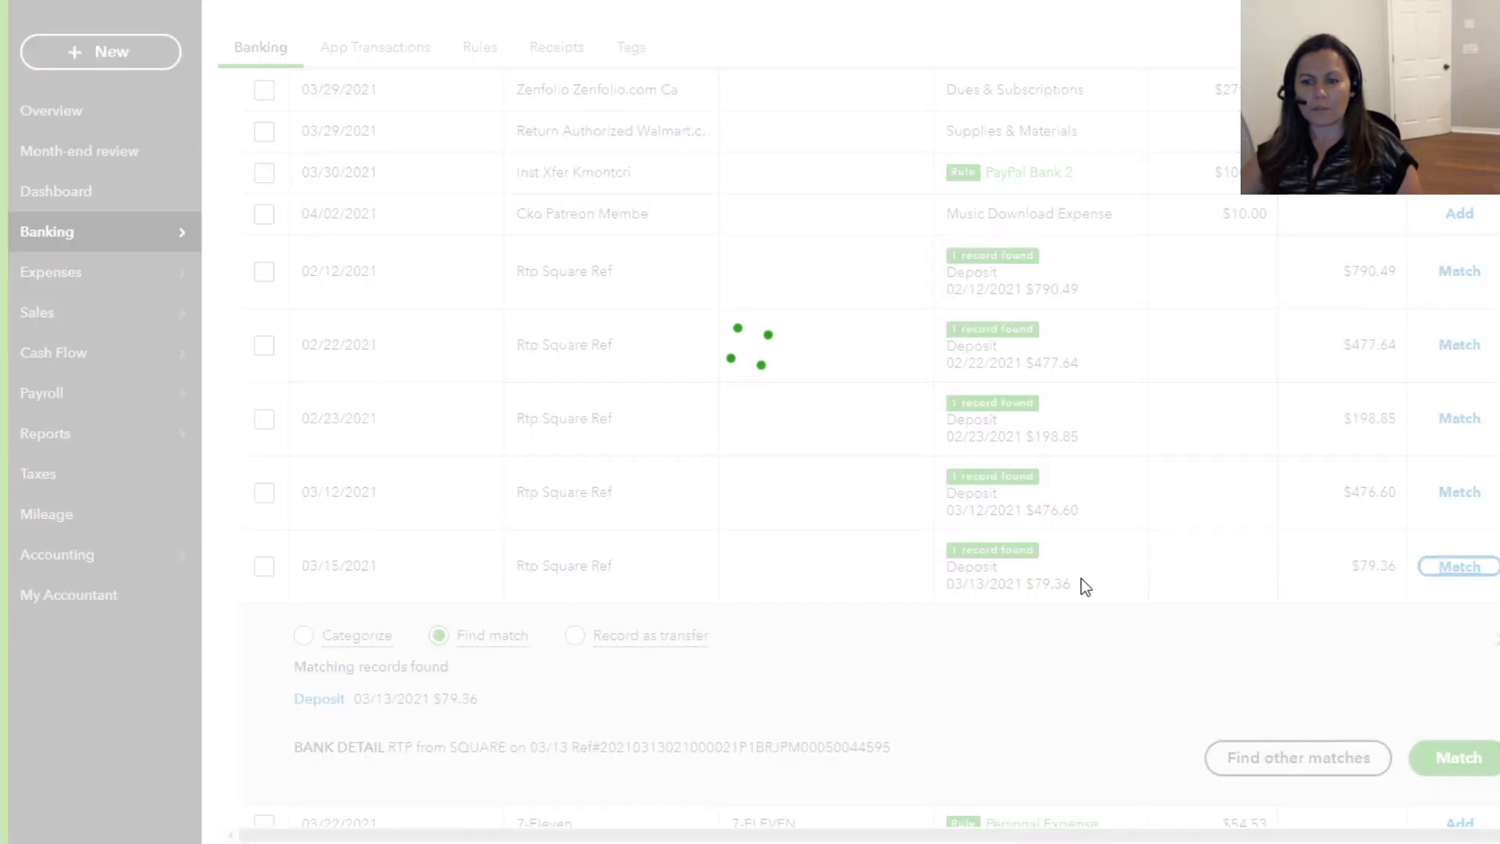
pyautogui.click(1460, 567)
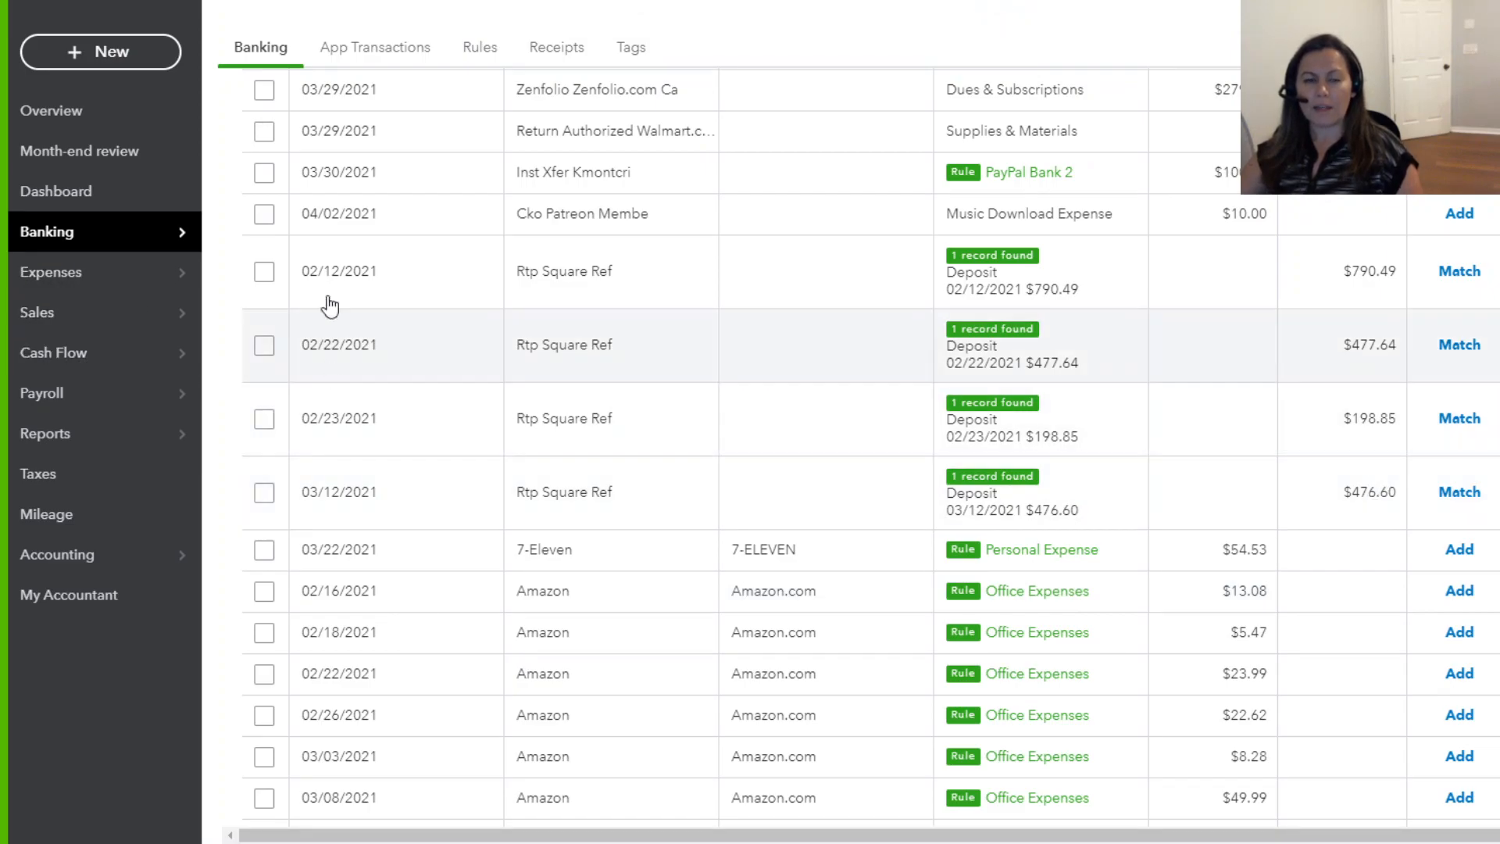
# Start a new bank deposit from the + New menu
pyautogui.click(100, 53)
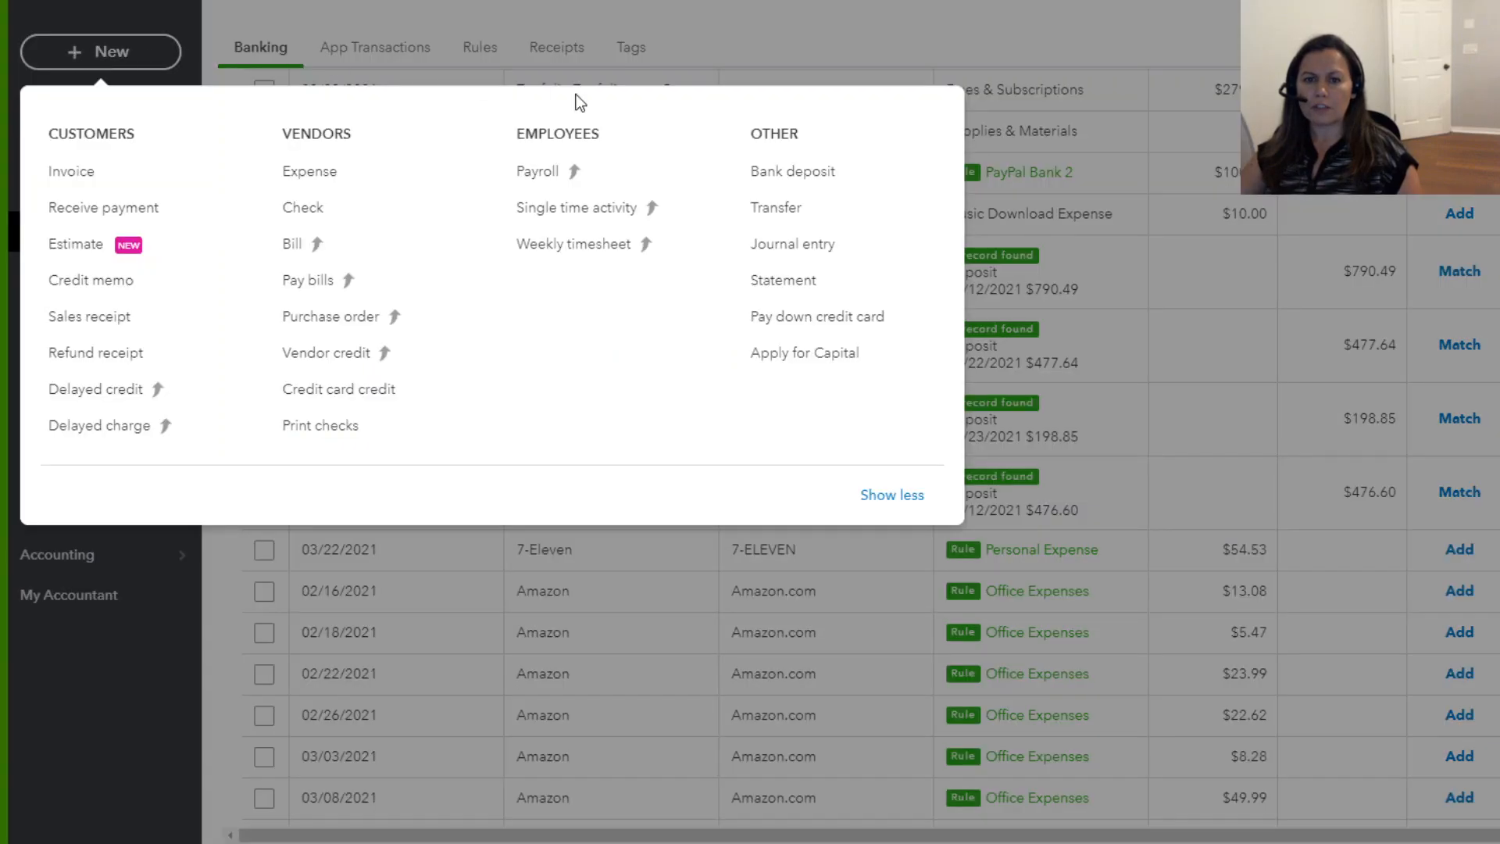
pyautogui.click(792, 172)
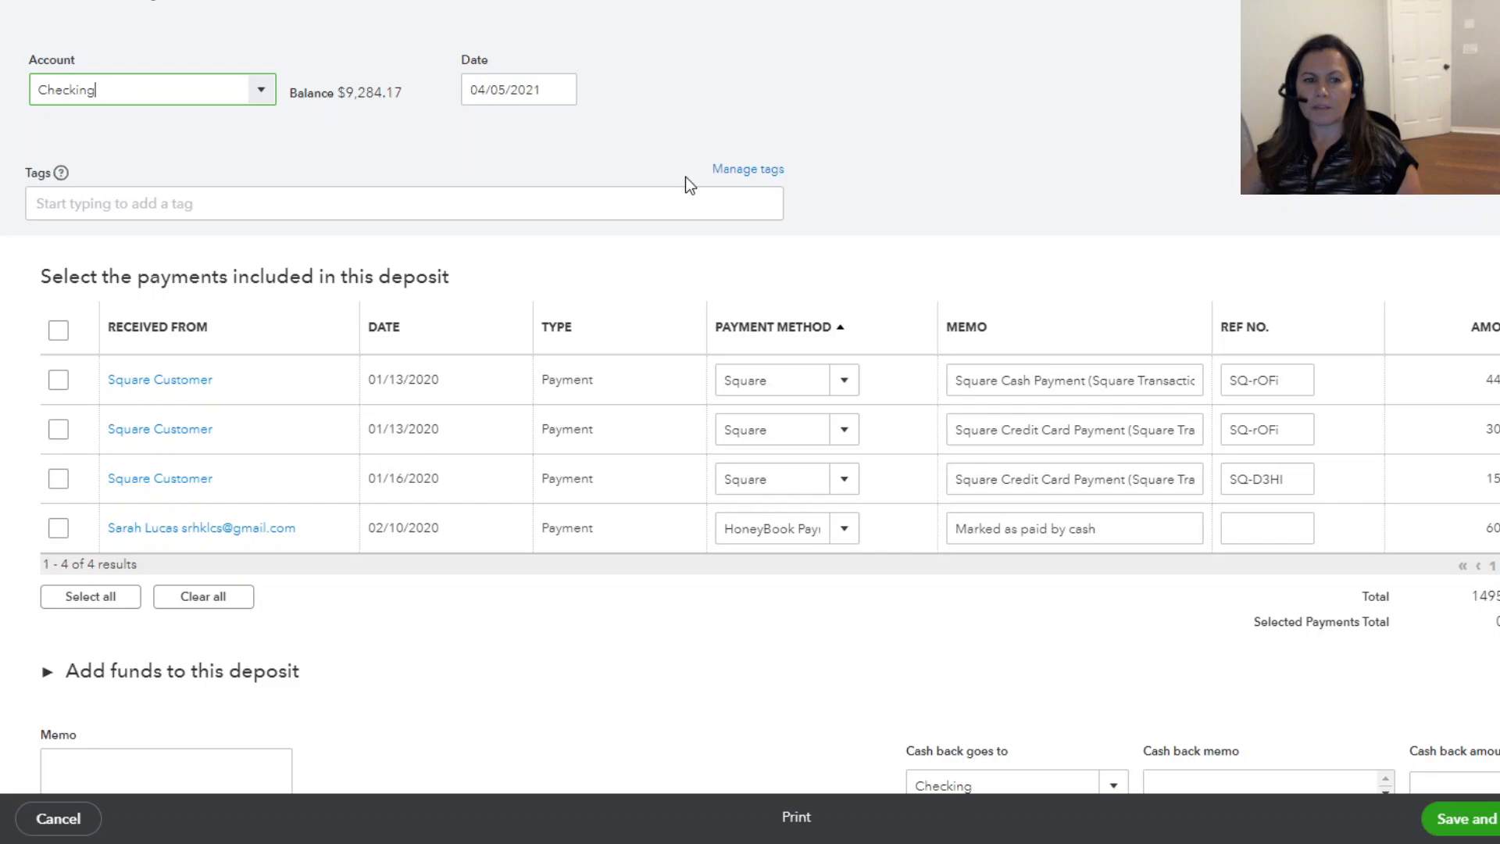
pyautogui.moveTo(395, 366)
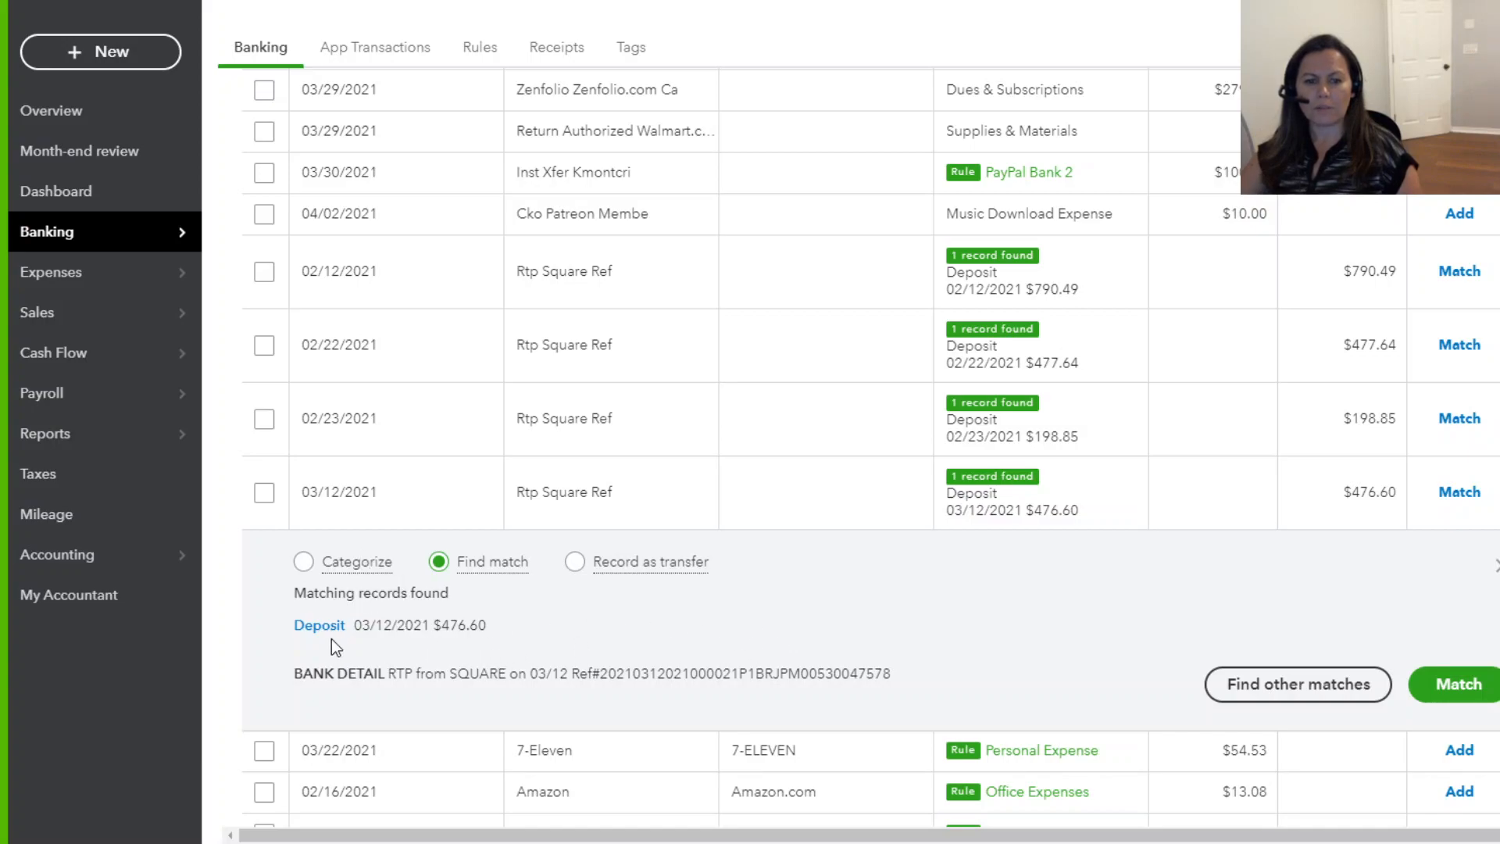
# In the $476.60 deposit, set the -7.15 funds line's account to Square Fees
pyautogui.click(319, 625)
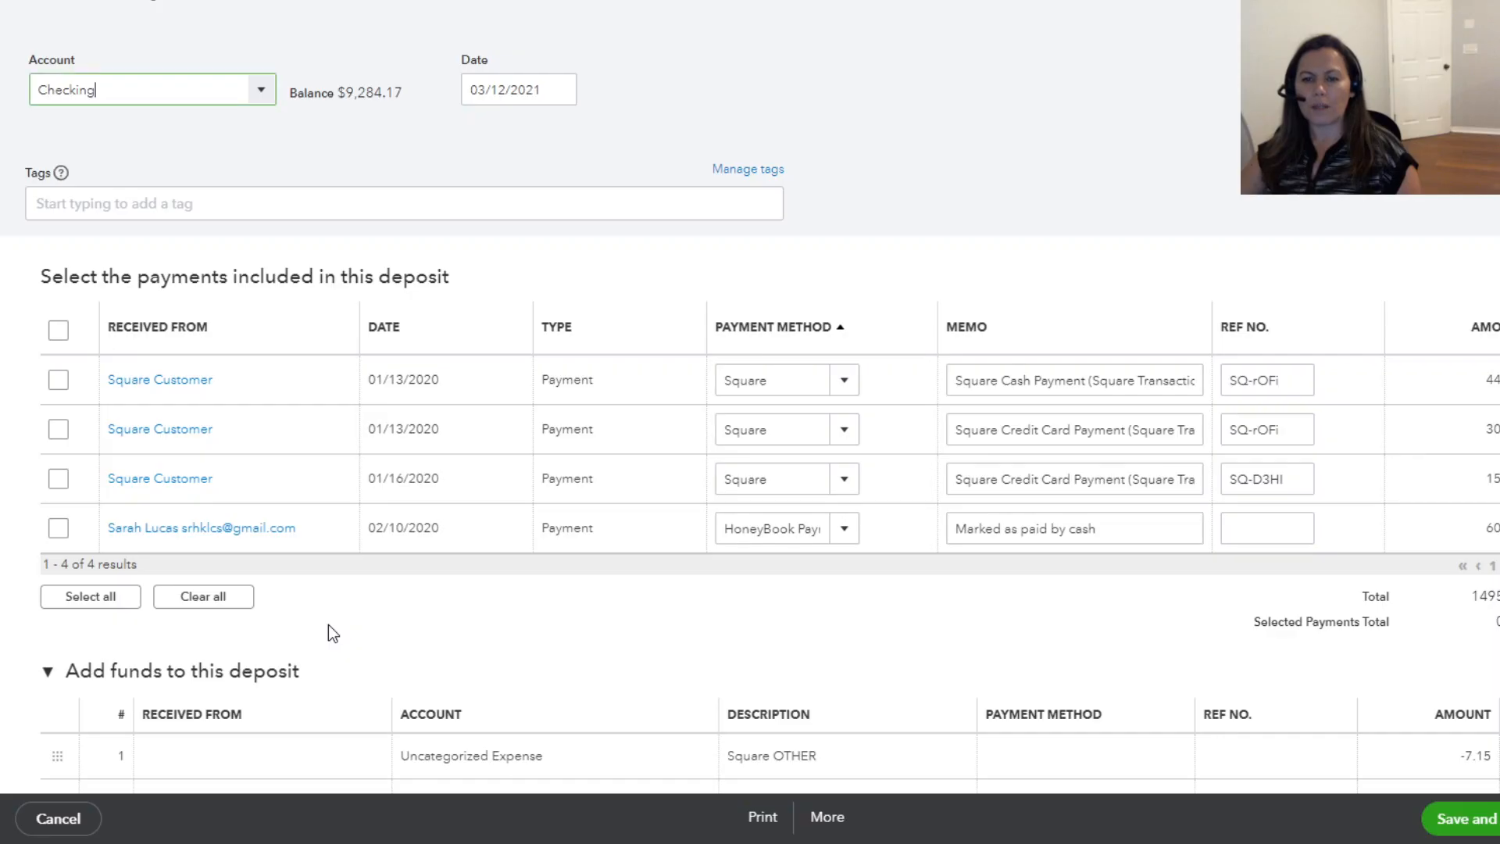
pyautogui.scroll(-3)
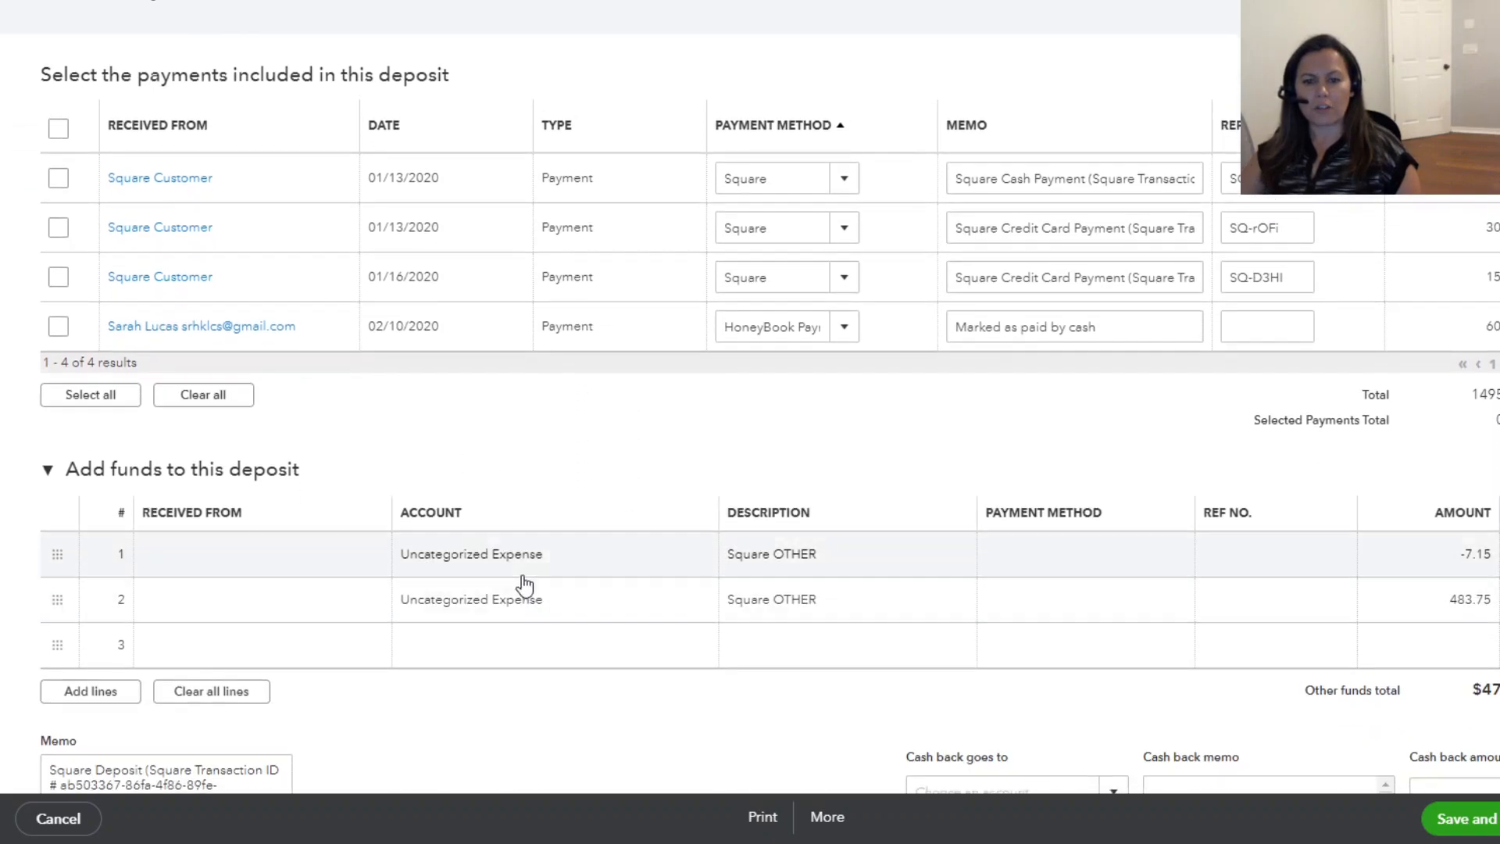
pyautogui.click(471, 554)
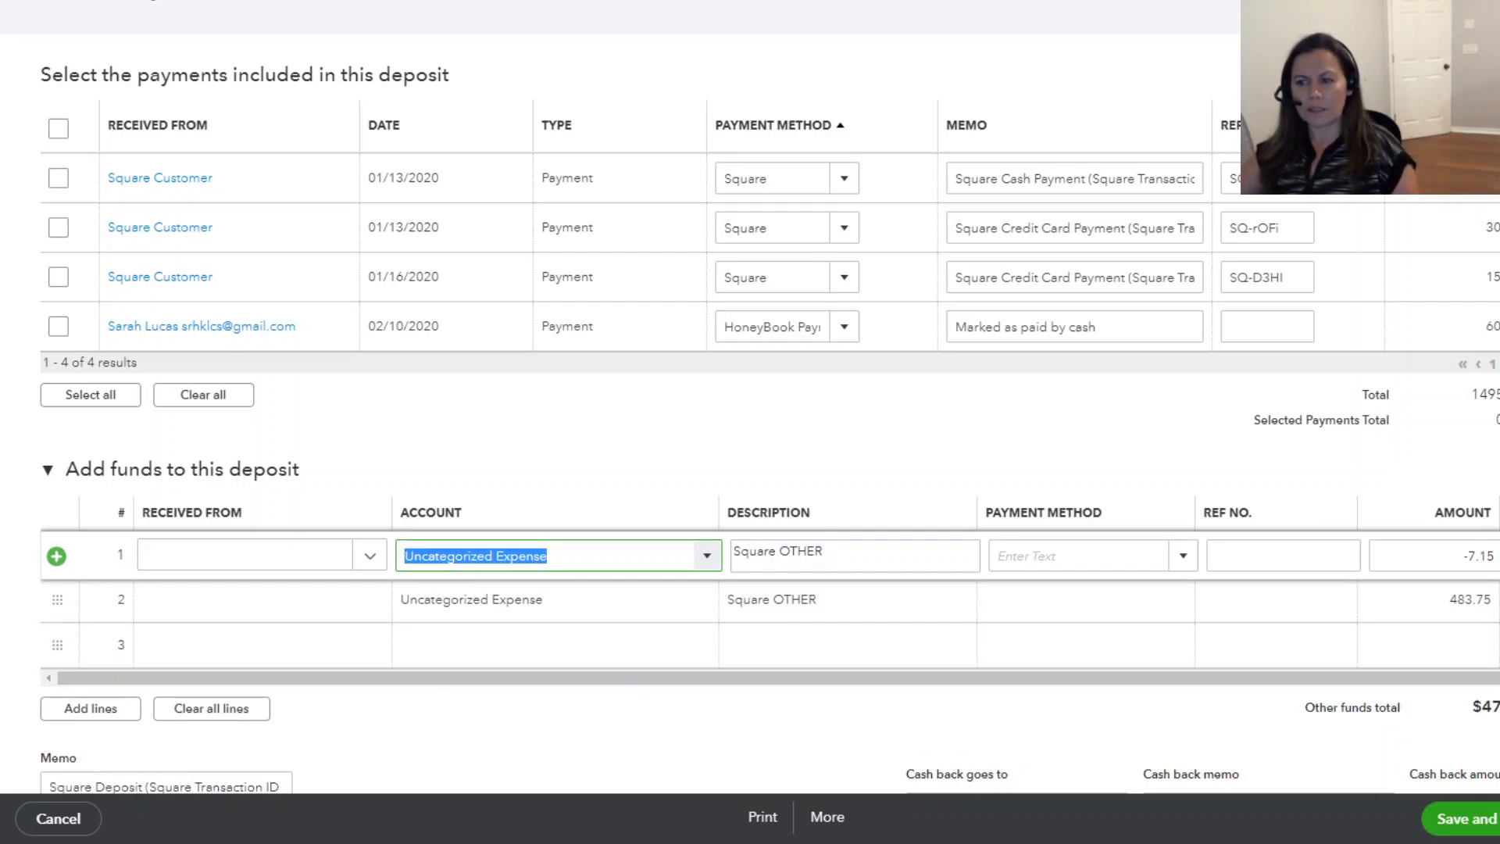
pyautogui.scroll(-3)
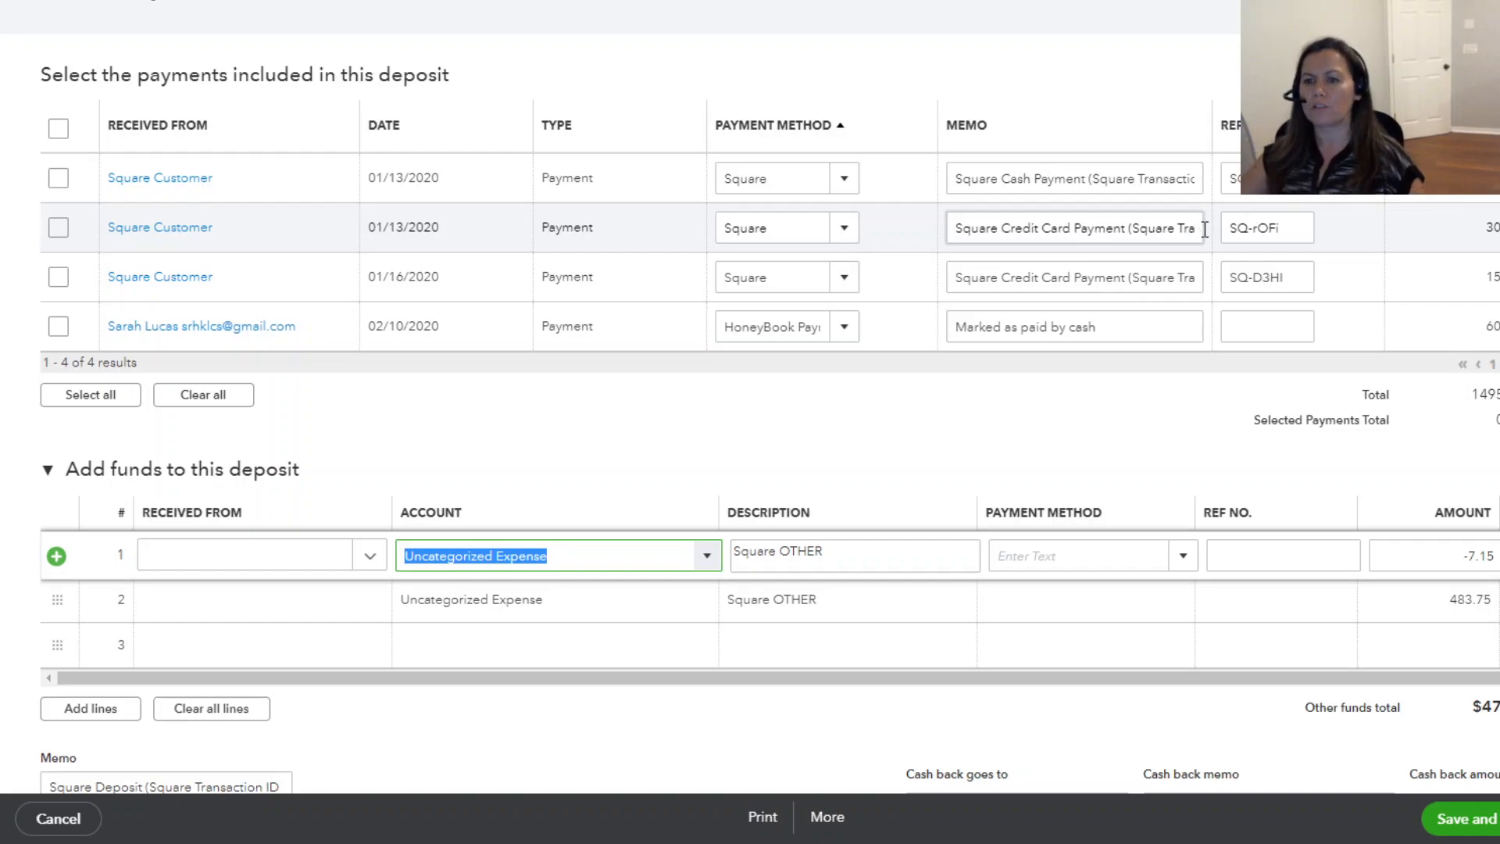
pyautogui.moveTo(977, 388)
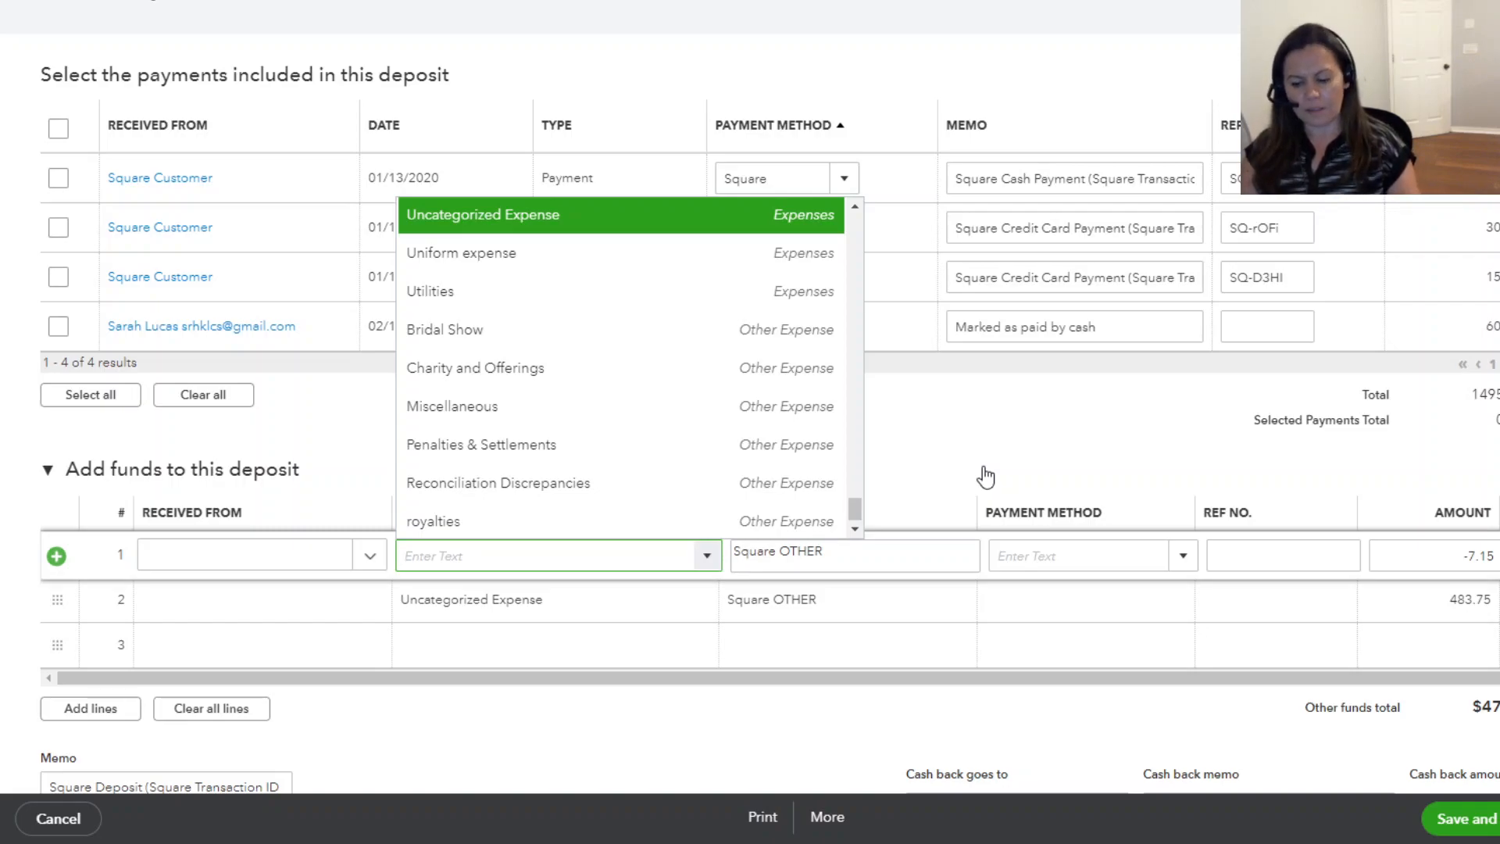
pyautogui.write('Square Fees')
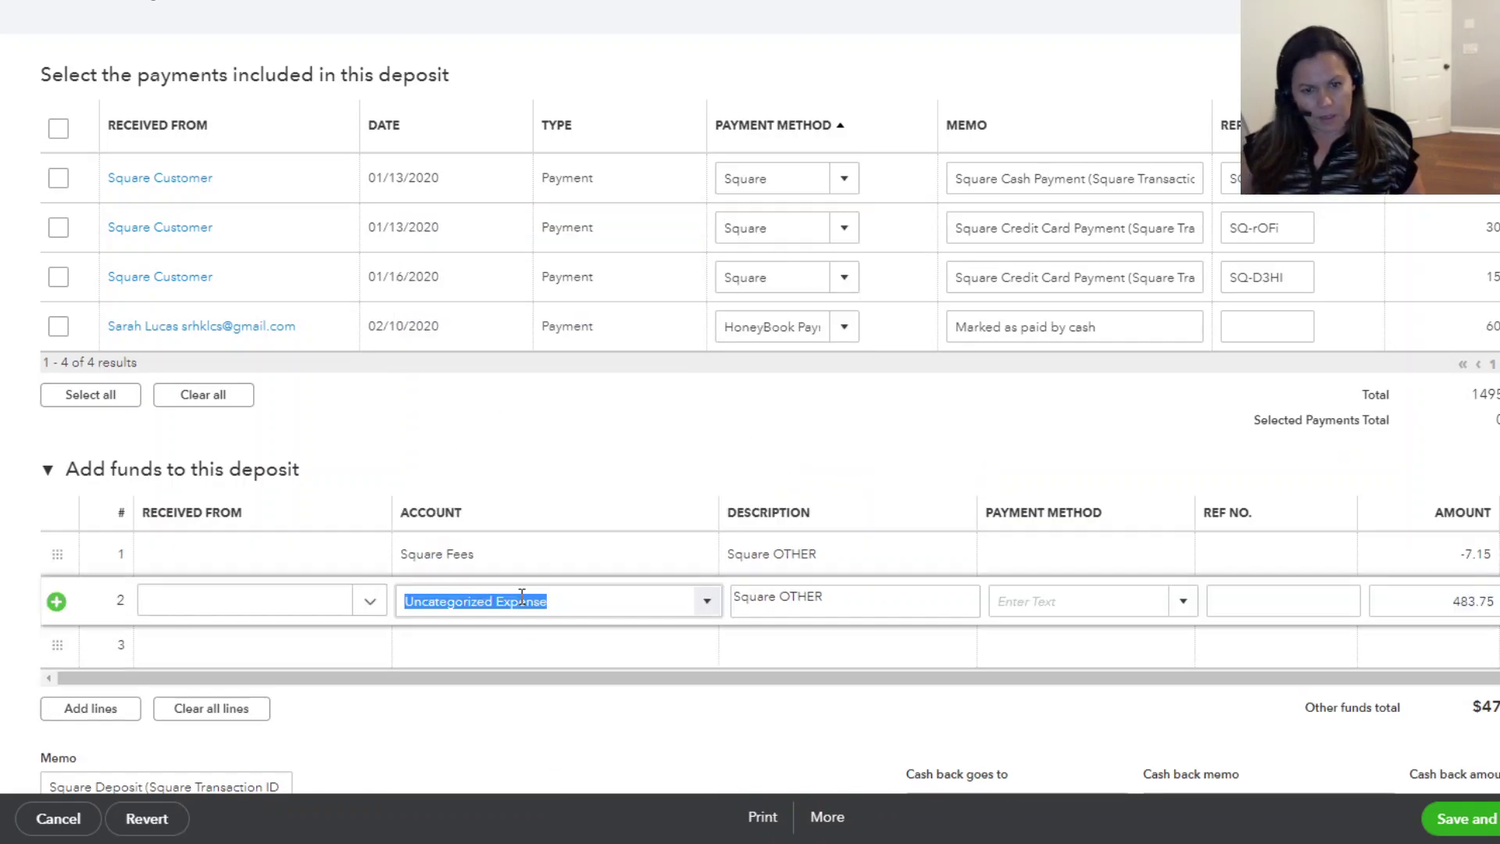
# Set the 483.75 line's account to Sales and save and close the deposit
pyautogui.write('Sales')
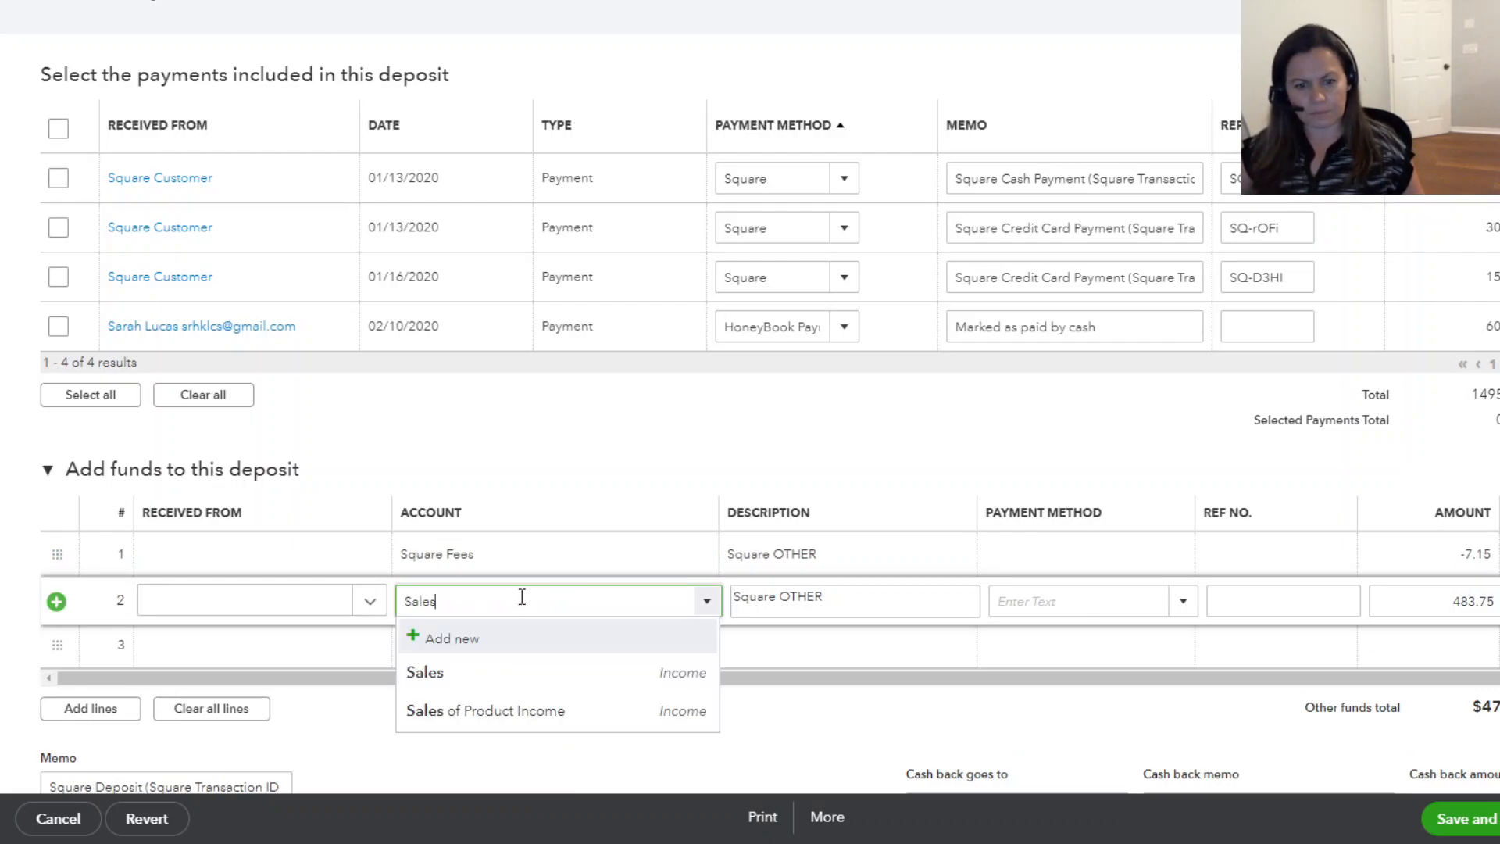
pyautogui.click(424, 672)
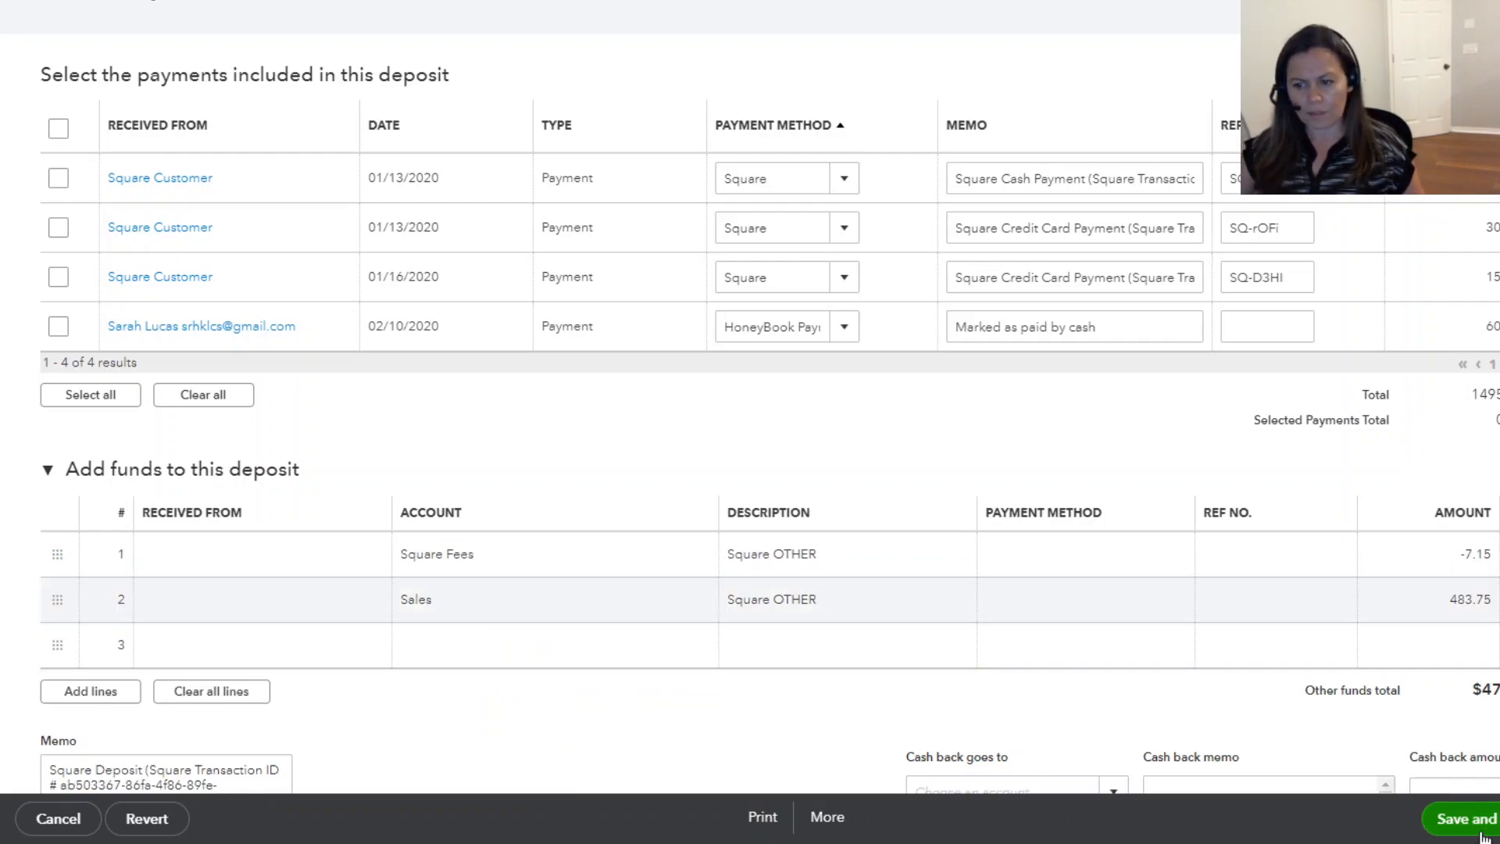
pyautogui.click(1472, 839)
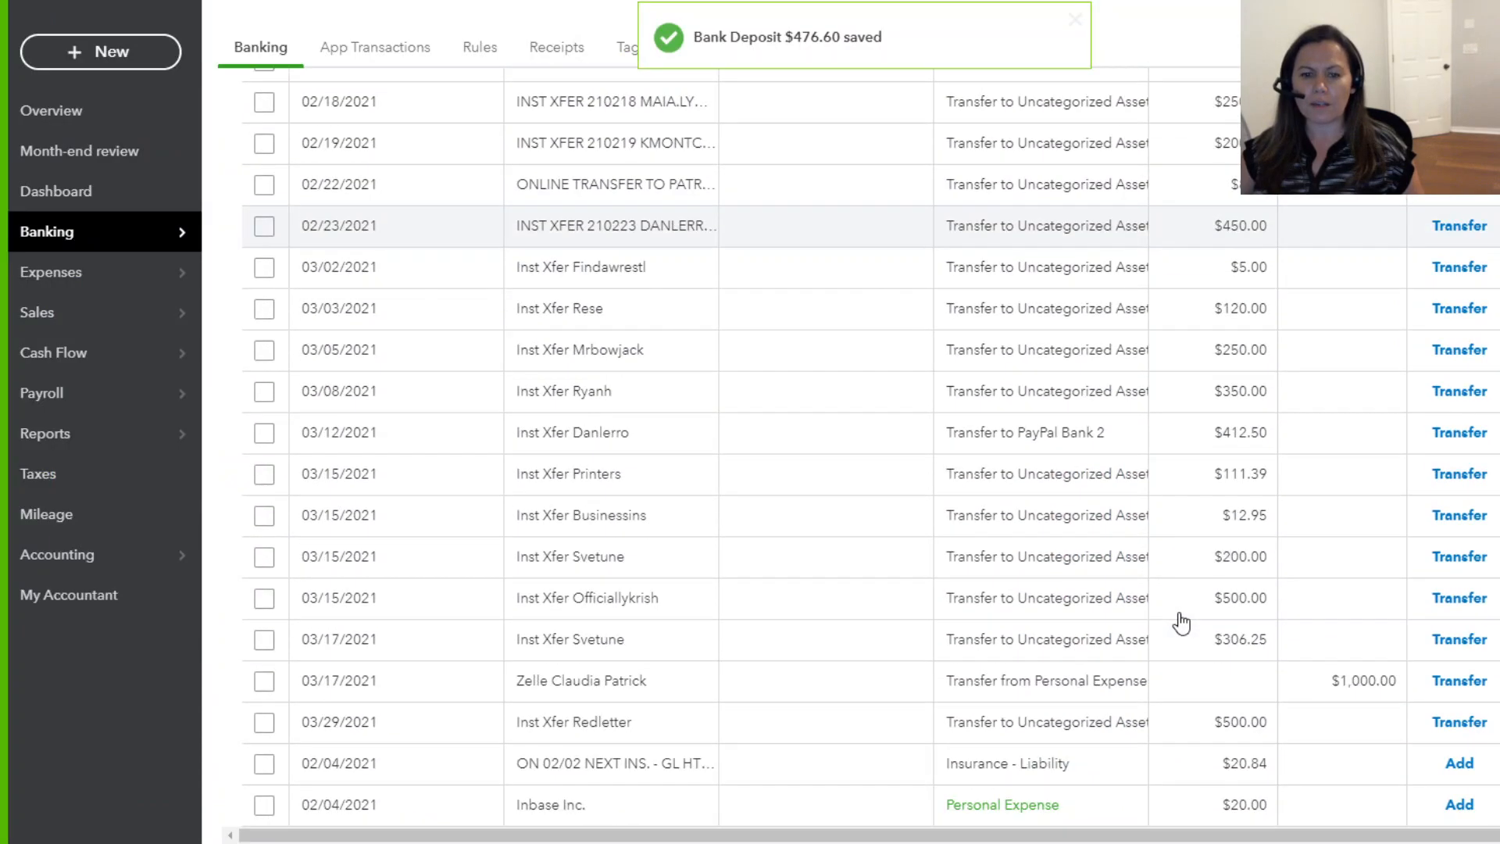
# Locate the 02/23 Rtp Square Ref row in For review and bring up its $198.85 deposit record
pyautogui.scroll(-3)
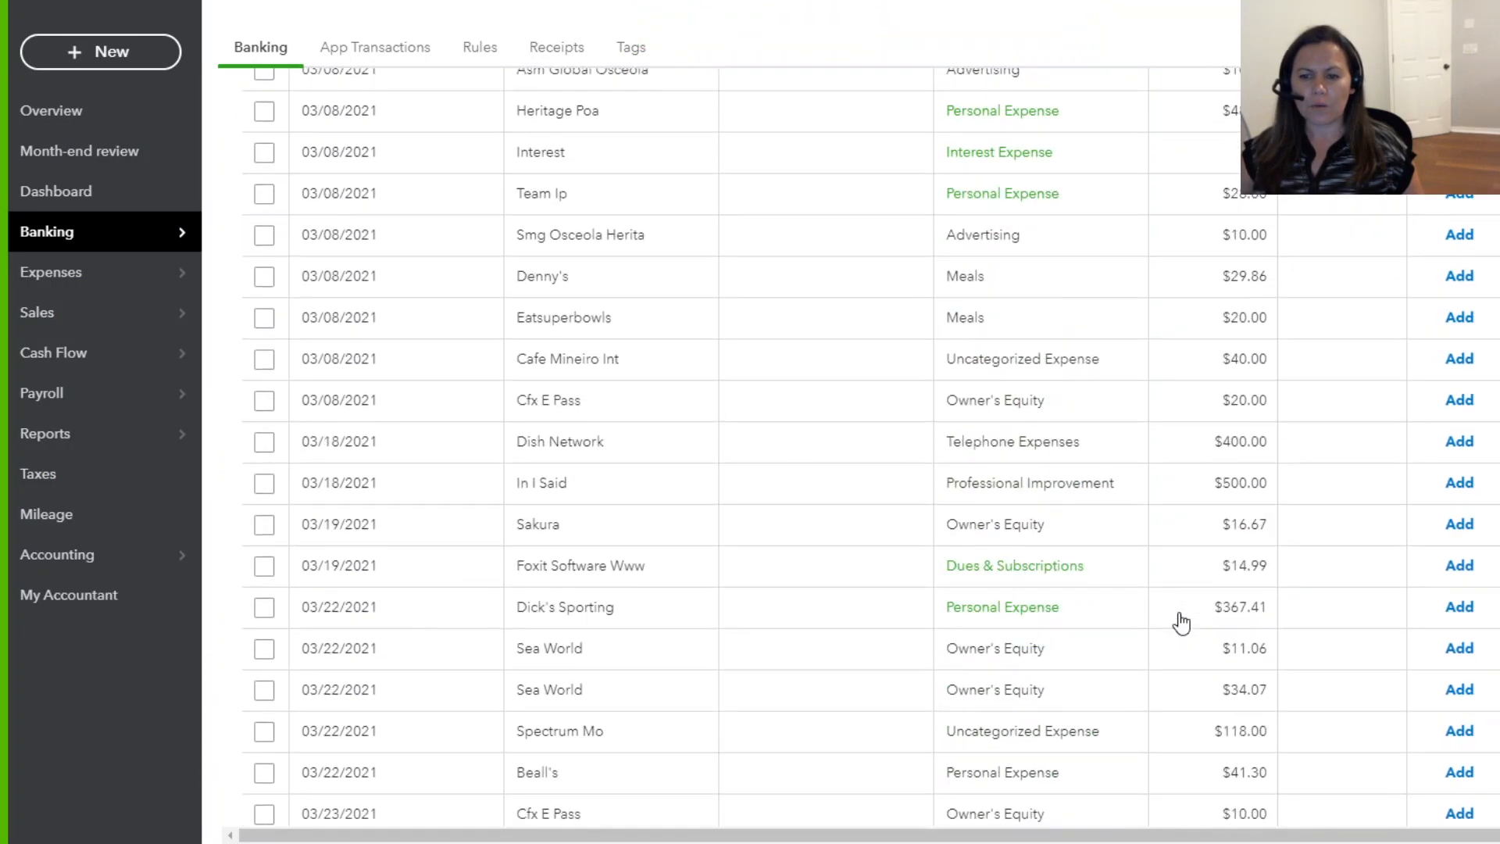
pyautogui.scroll(-3)
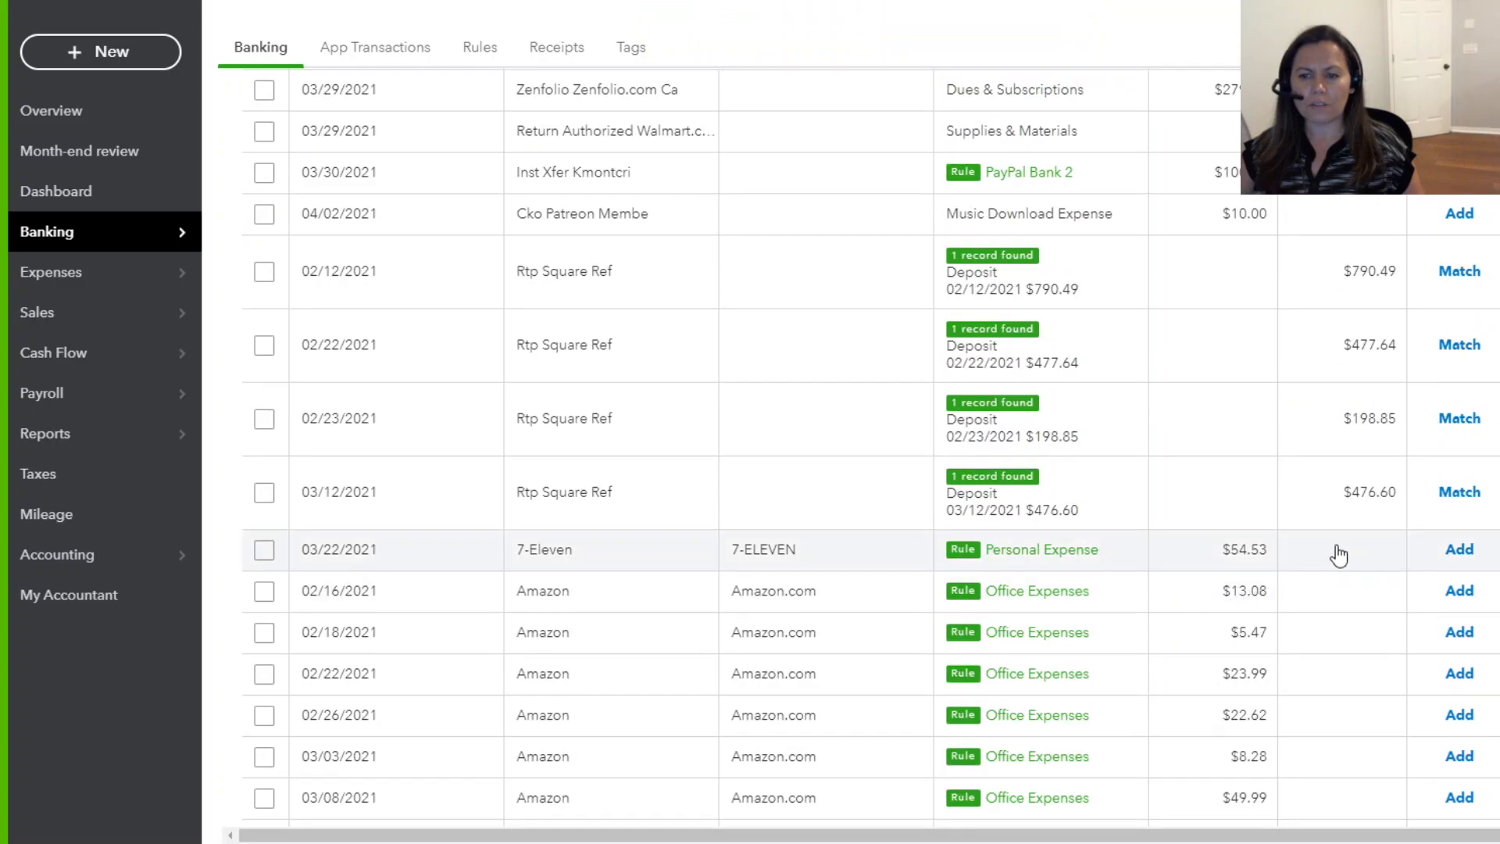
pyautogui.click(1460, 491)
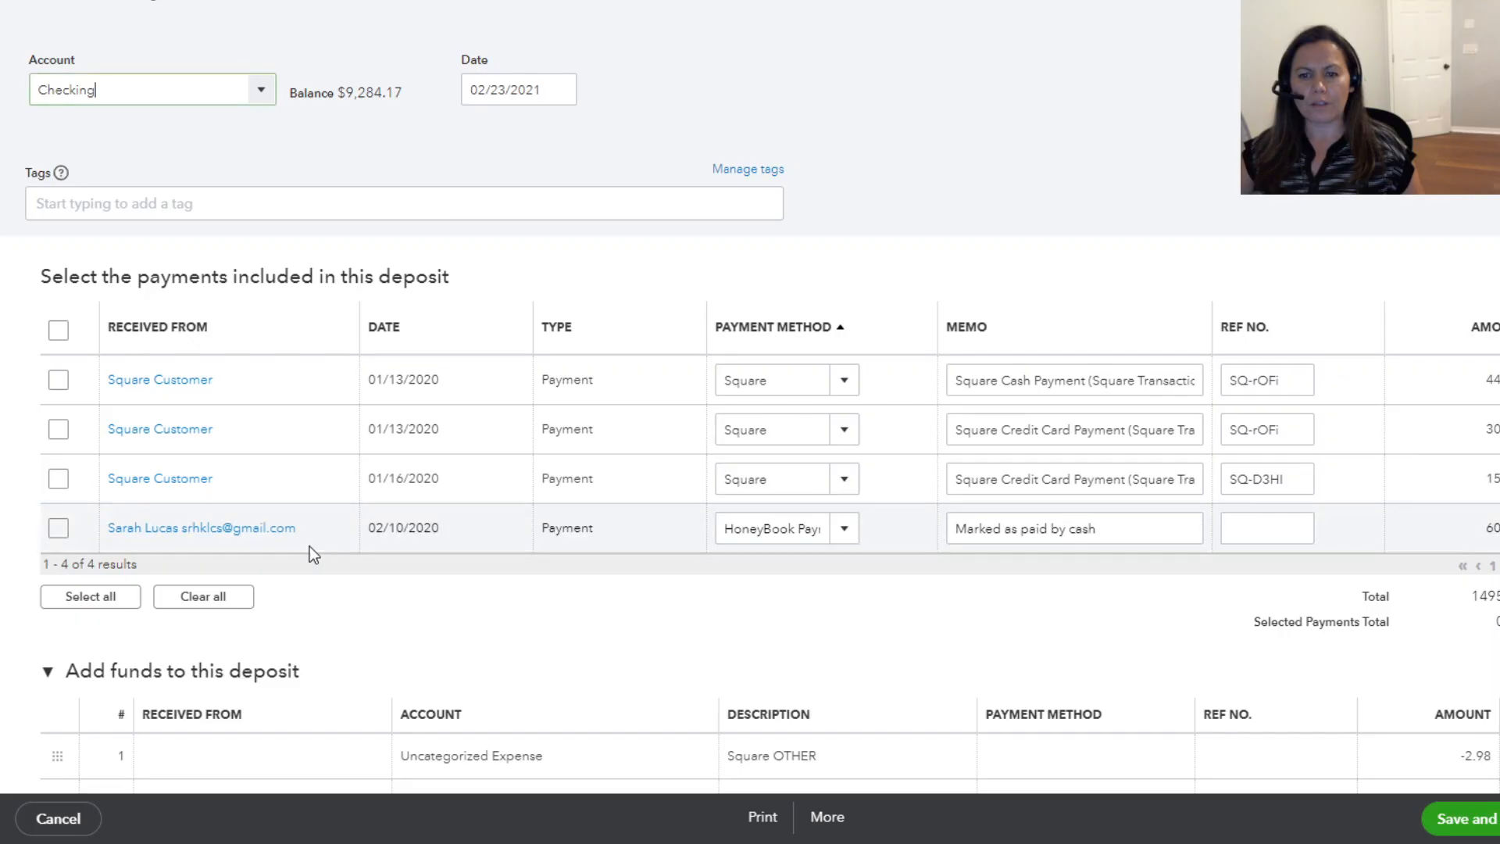
# Set the 02/23 deposit's -2.98 funds line account to Square Fees
pyautogui.scroll(-3)
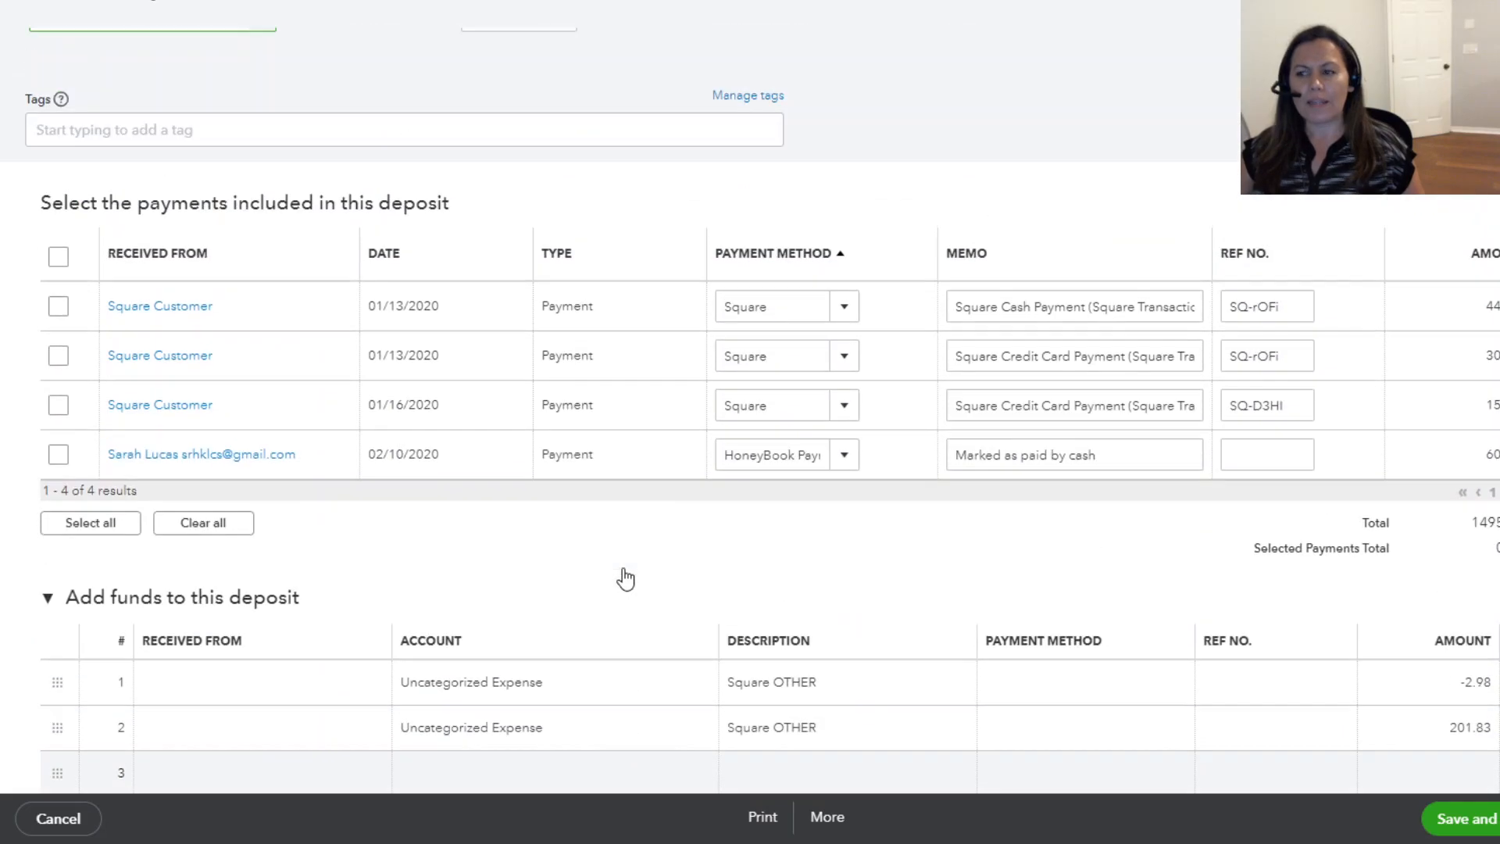
pyautogui.scroll(-3)
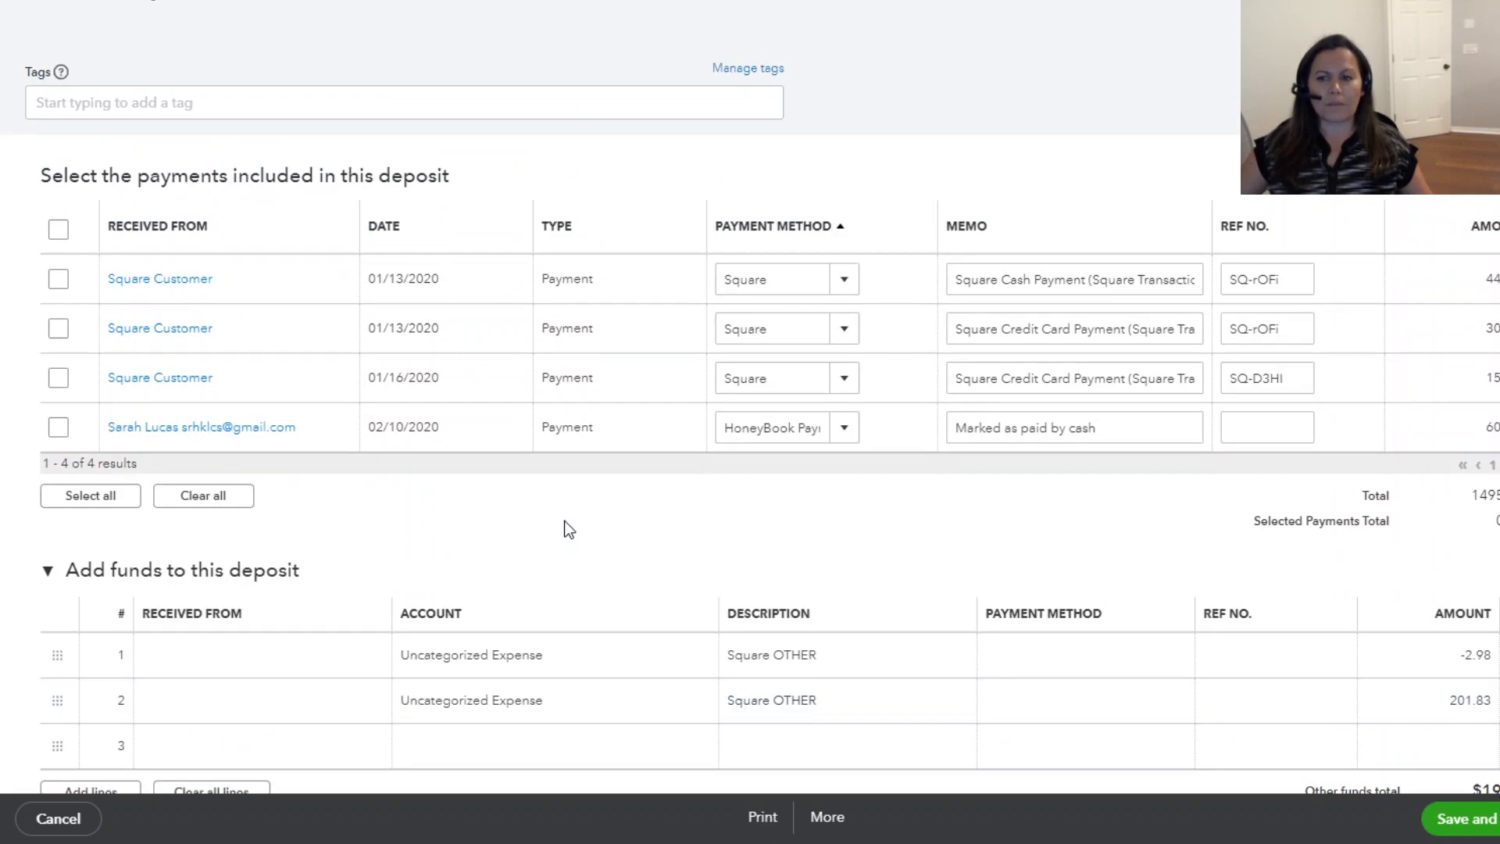
pyautogui.moveTo(969, 497)
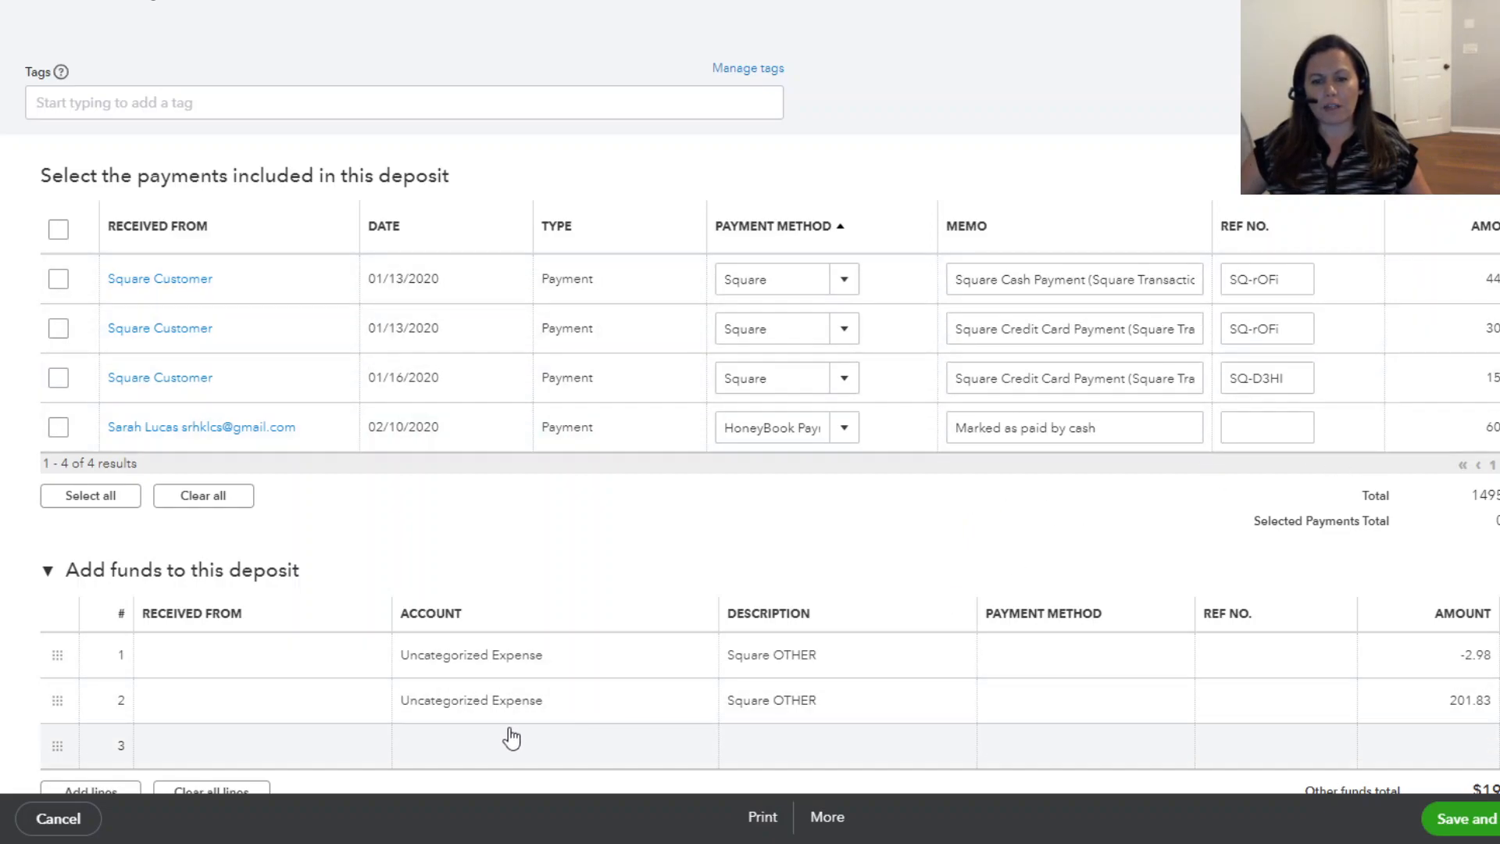
pyautogui.click(494, 655)
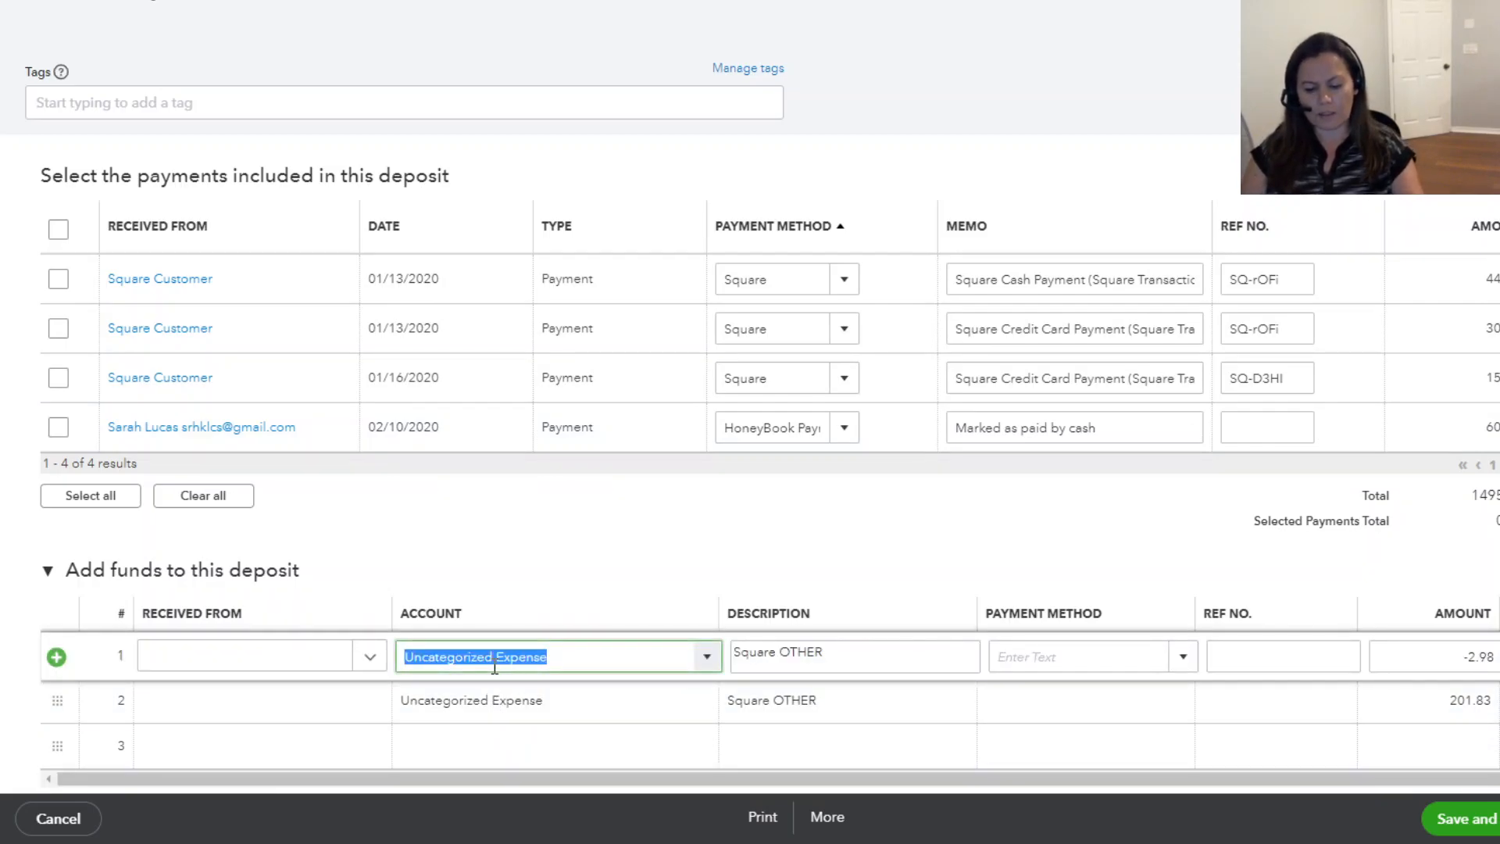
pyautogui.write('Square')
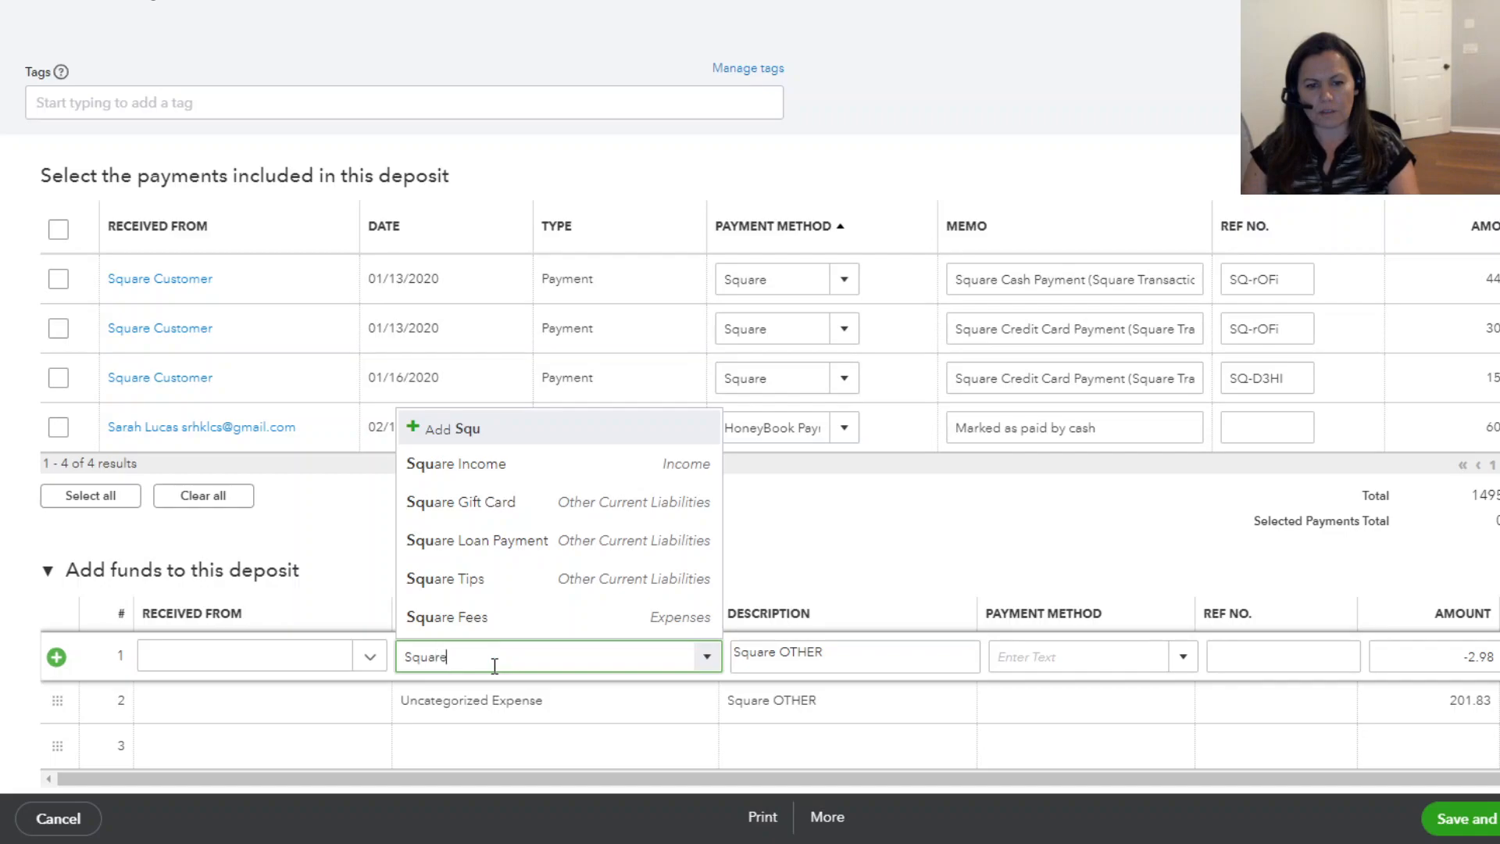
pyautogui.click(447, 617)
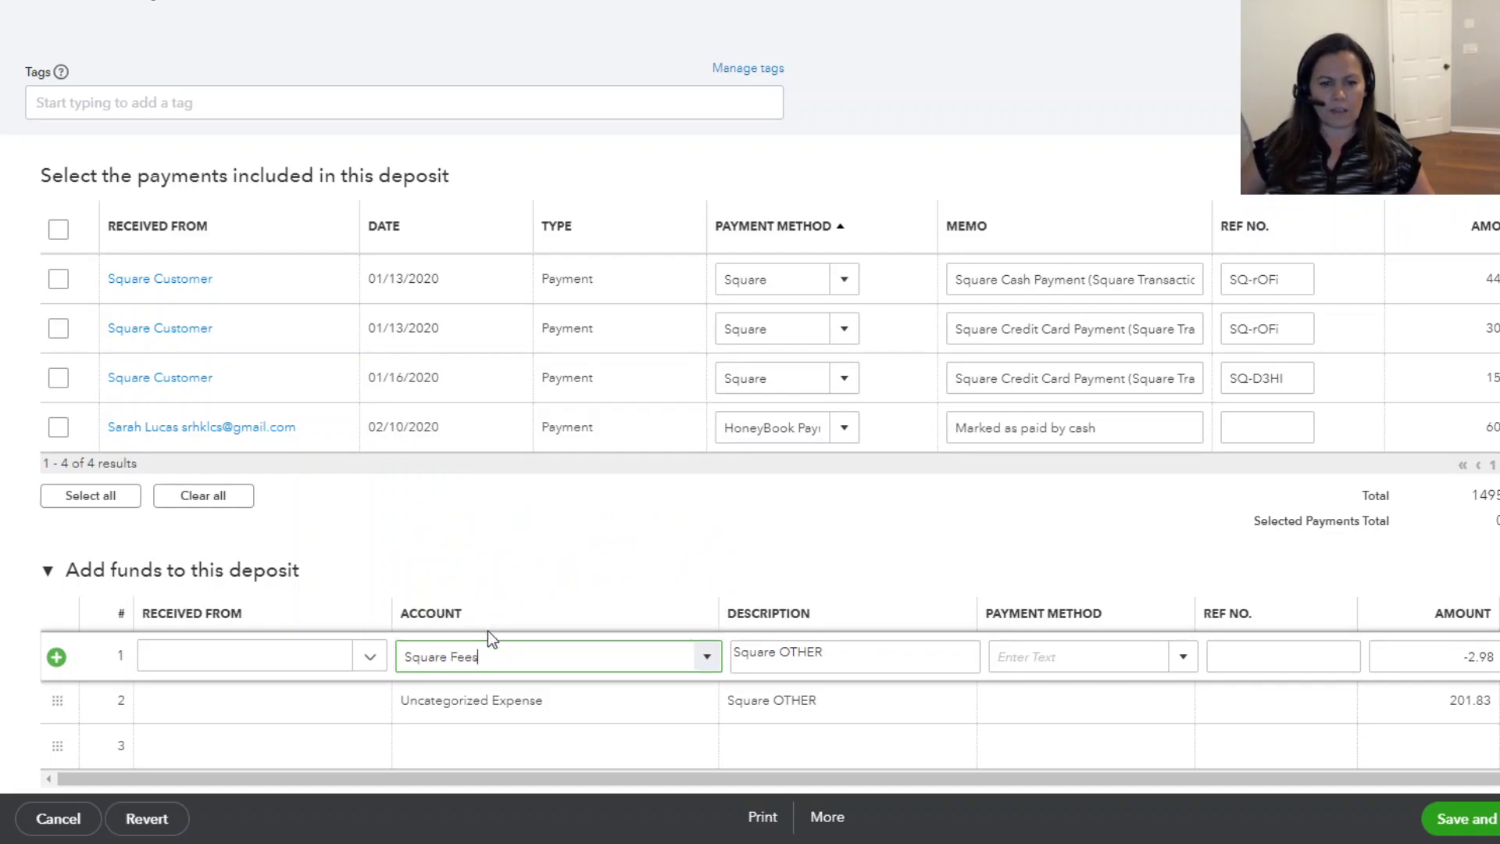
# Set the 201.83 line's account to Sales and save and close the deposit
pyautogui.write('sa')
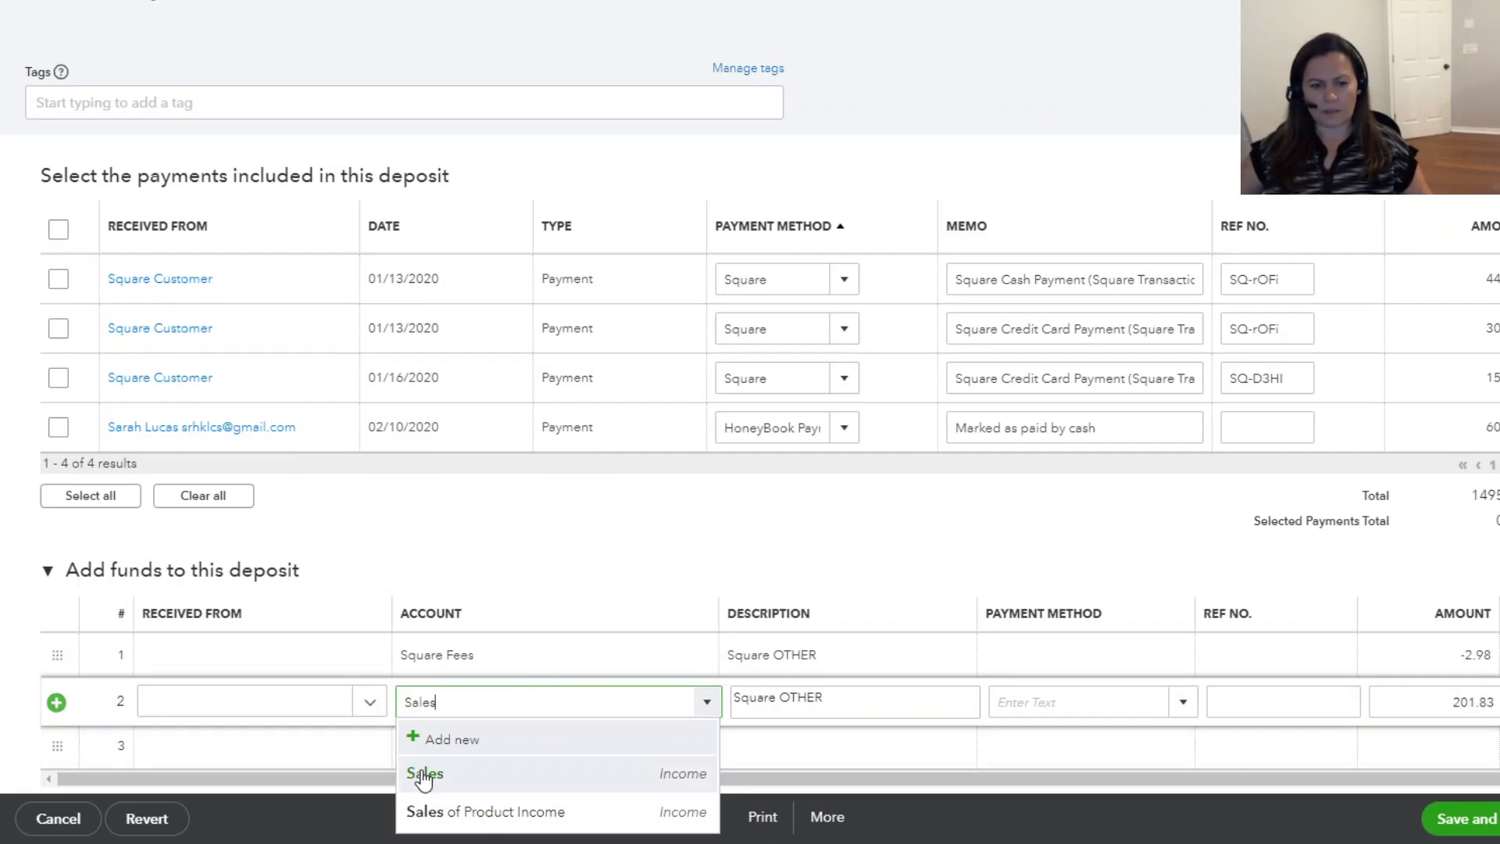
pyautogui.click(424, 773)
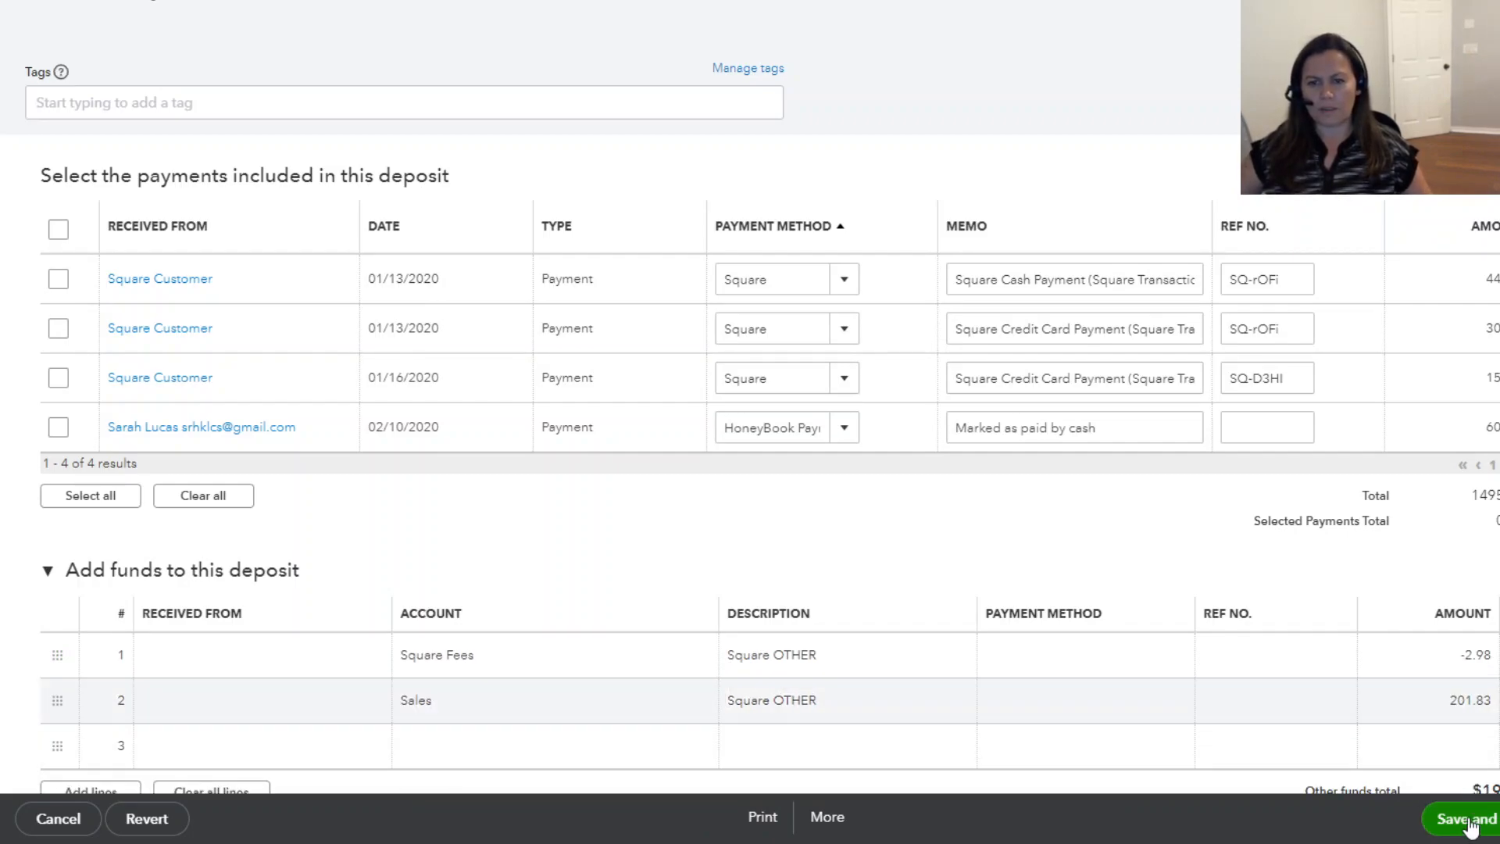
pyautogui.click(1463, 819)
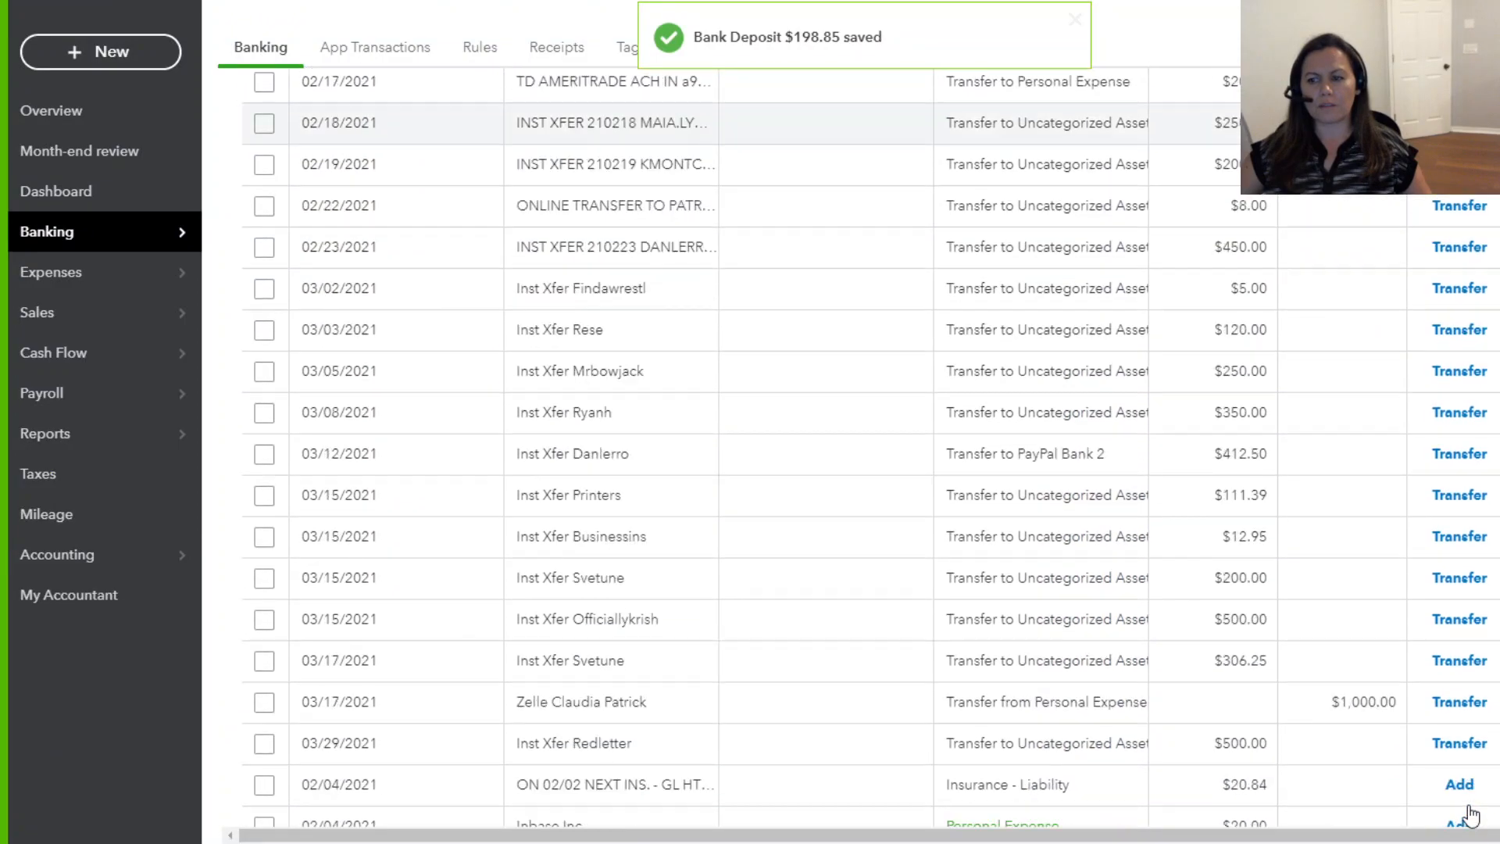
# Scroll the For review list down to the 02/23/2021 Rtp Square Ref row
pyautogui.scroll(-3)
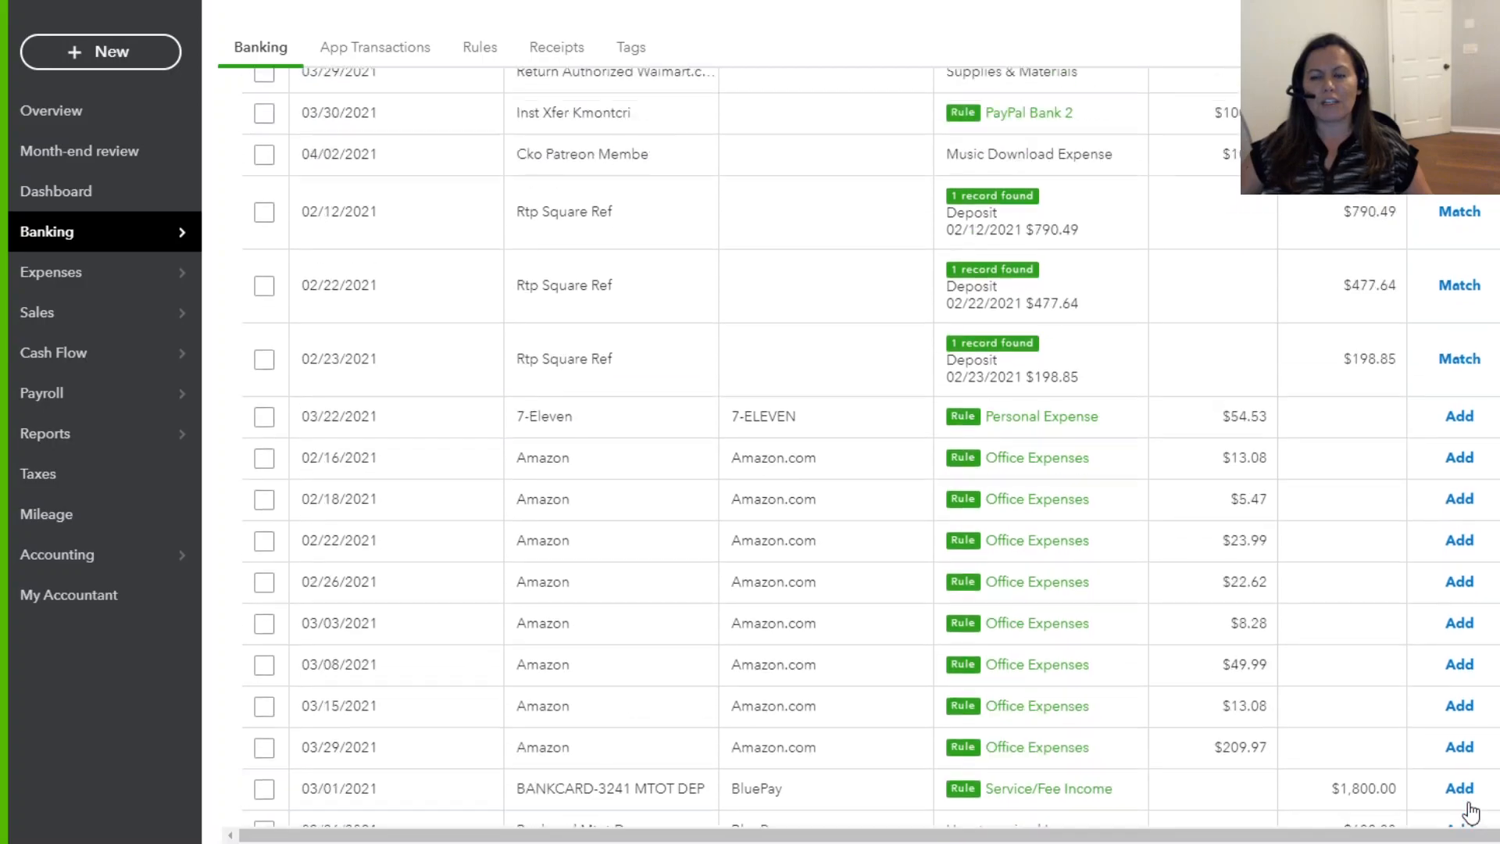
pyautogui.scroll(-3)
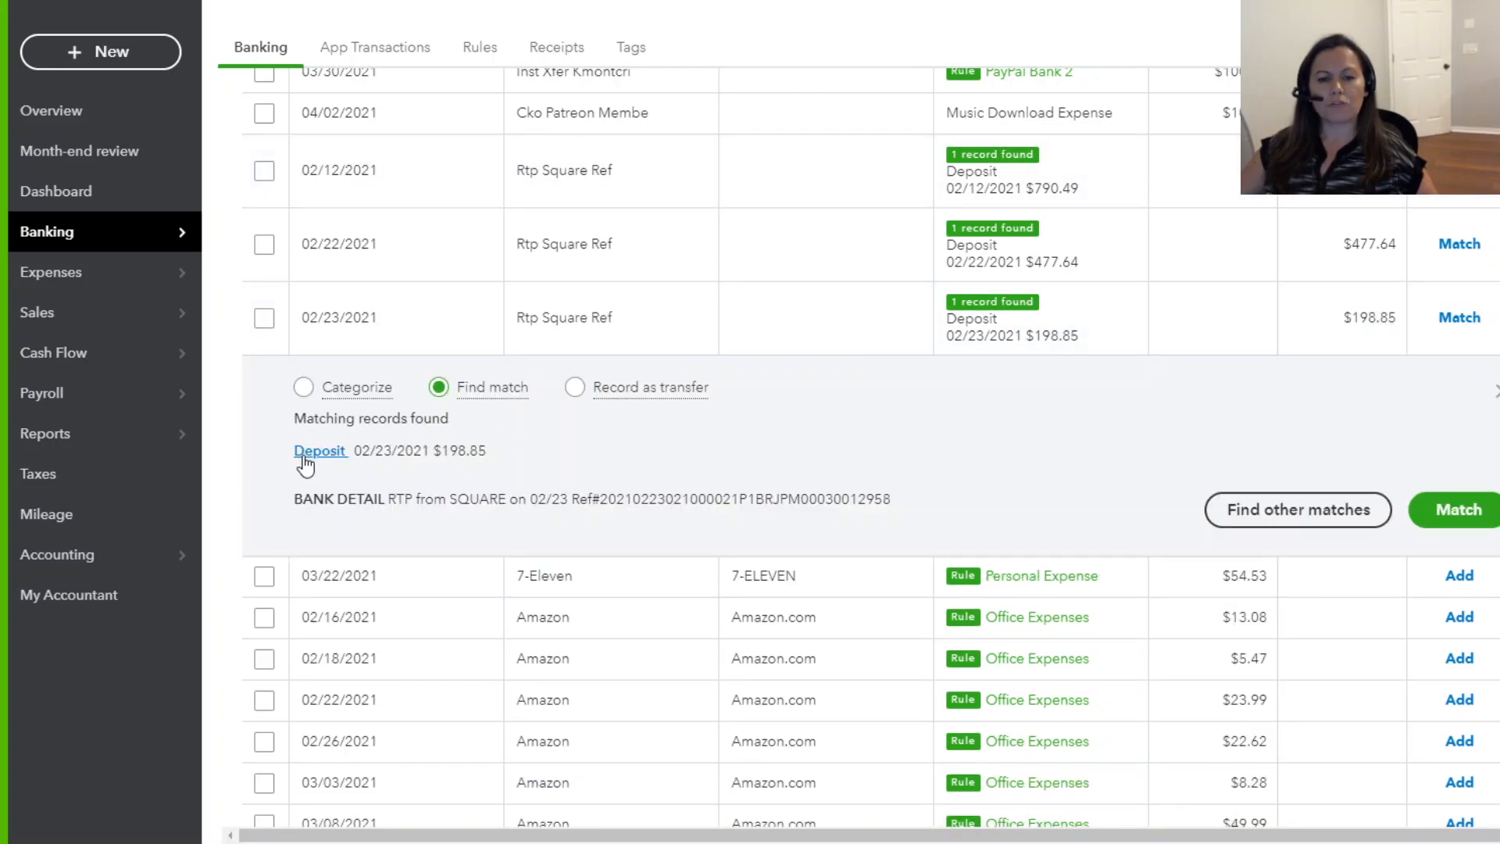
# Review the $198.85 deposit's Square Fees and Sales lines, save it again and return to banking
pyautogui.click(319, 450)
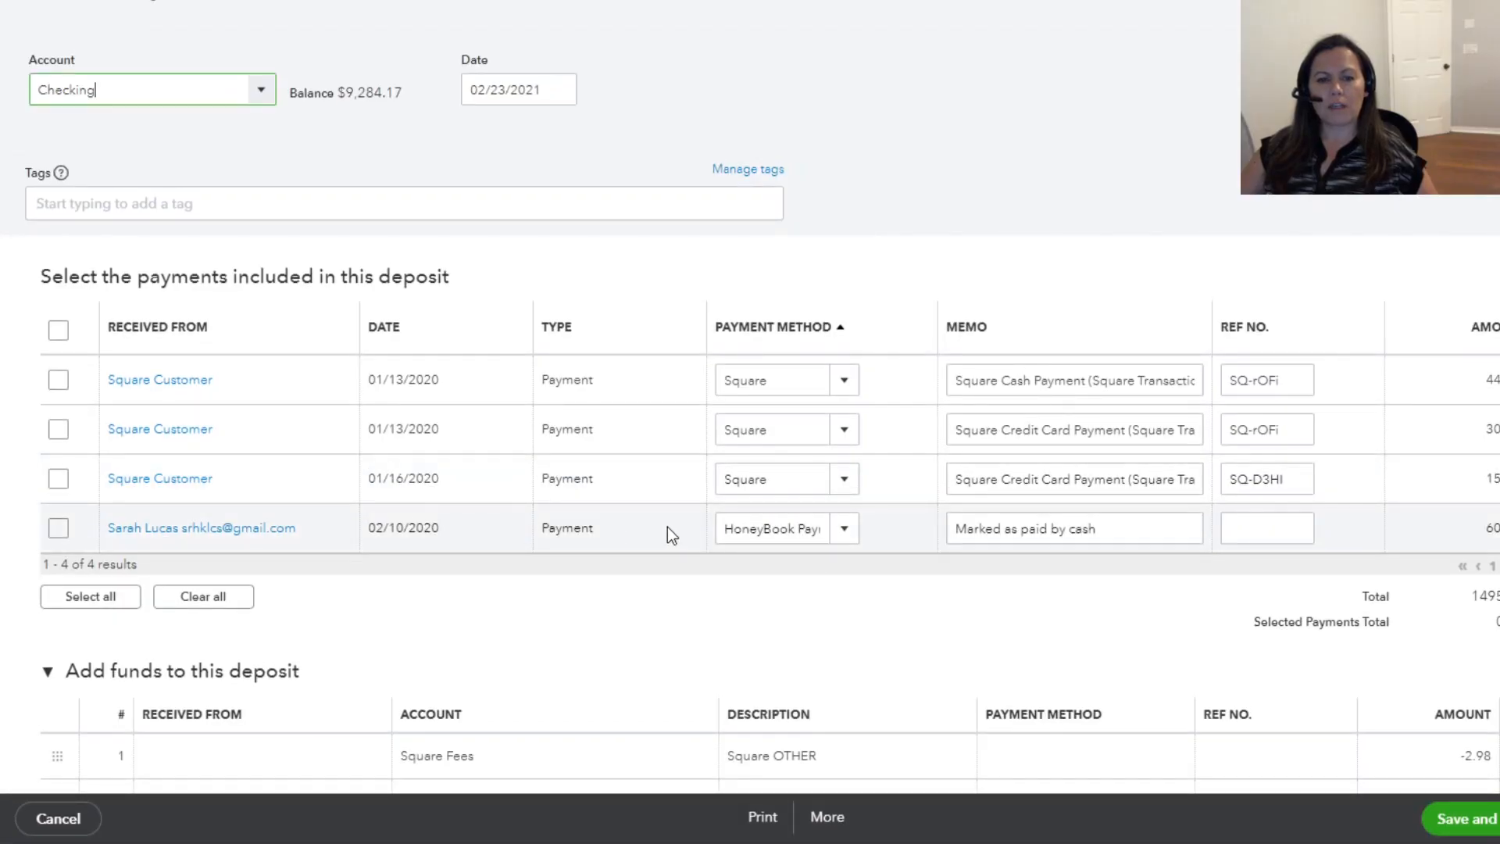
pyautogui.scroll(-3)
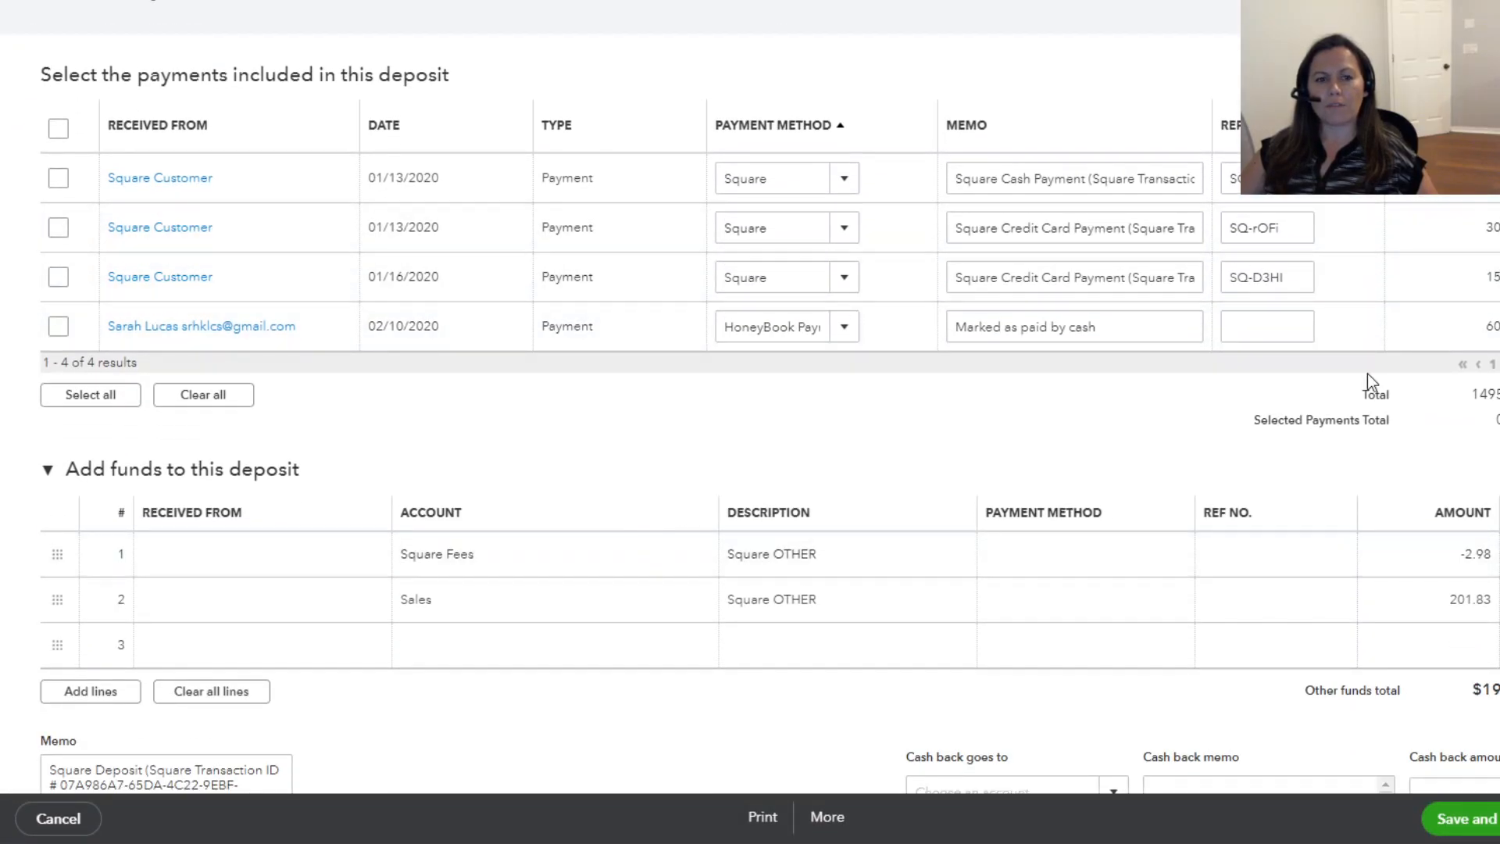
pyautogui.moveTo(284, 225)
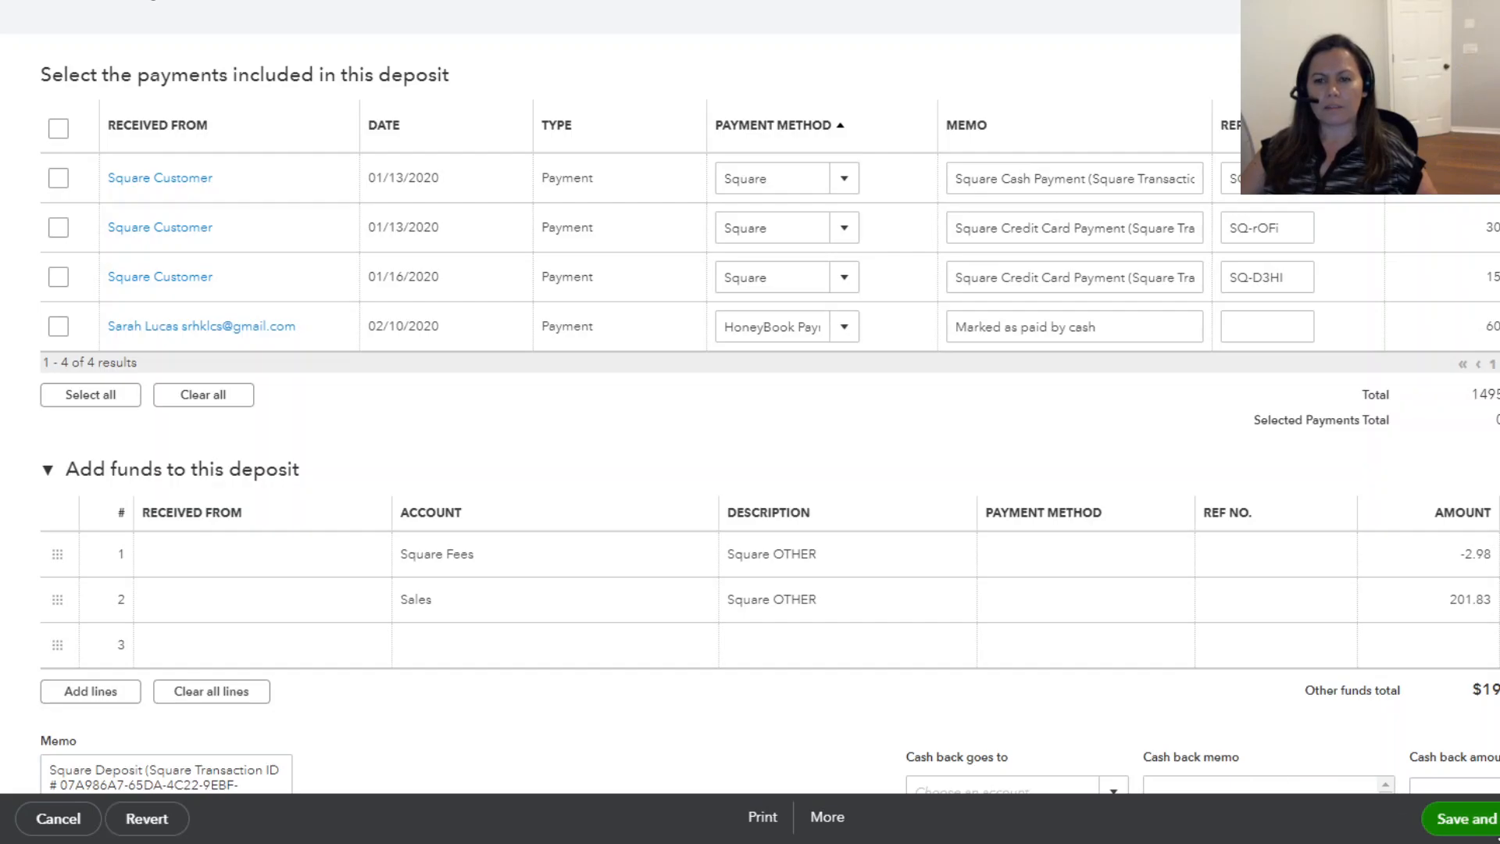
pyautogui.click(1466, 819)
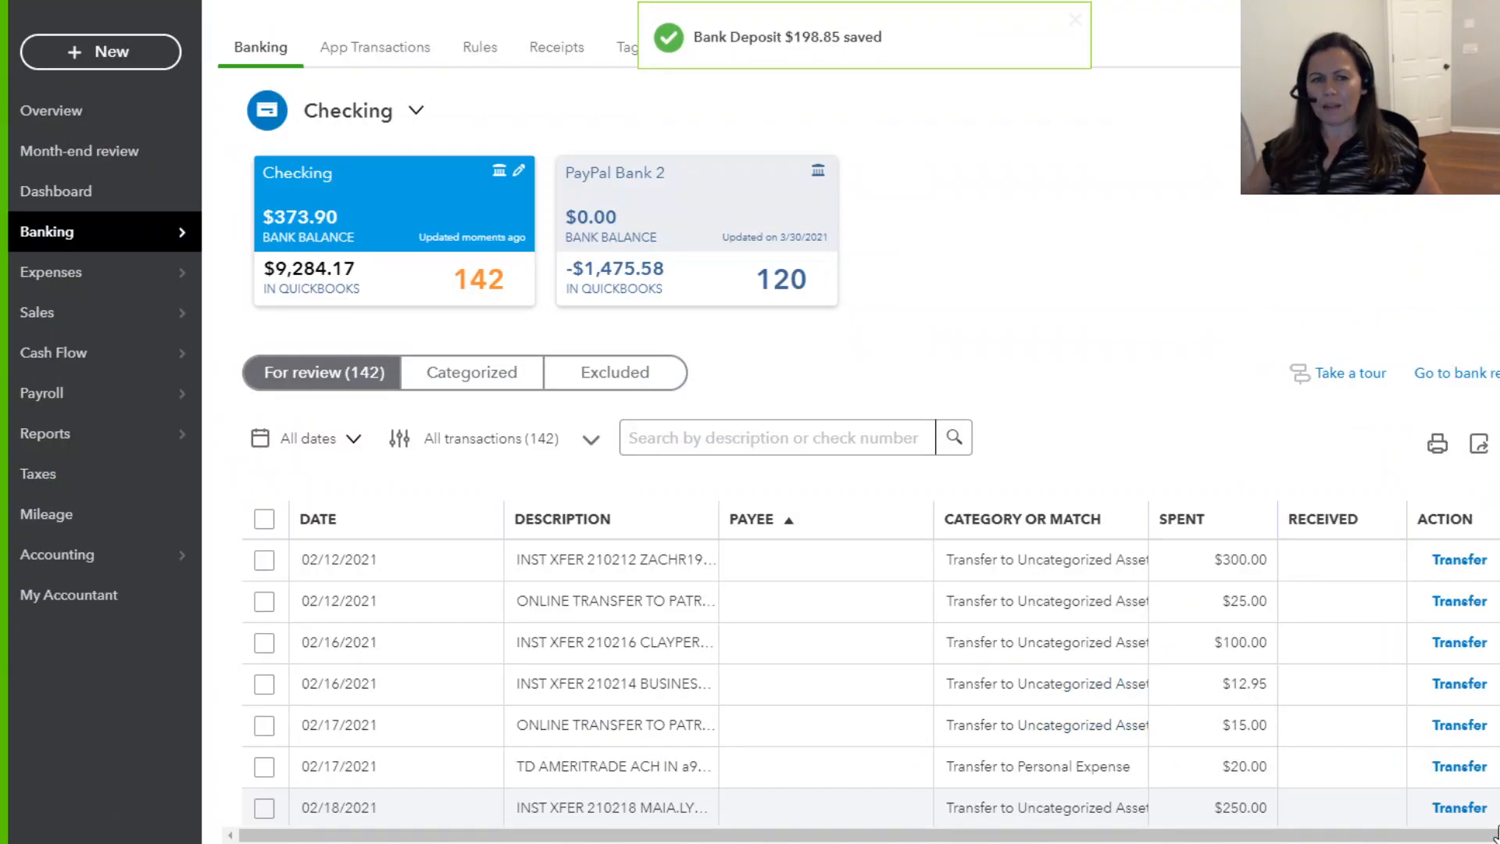
pyautogui.click(1074, 21)
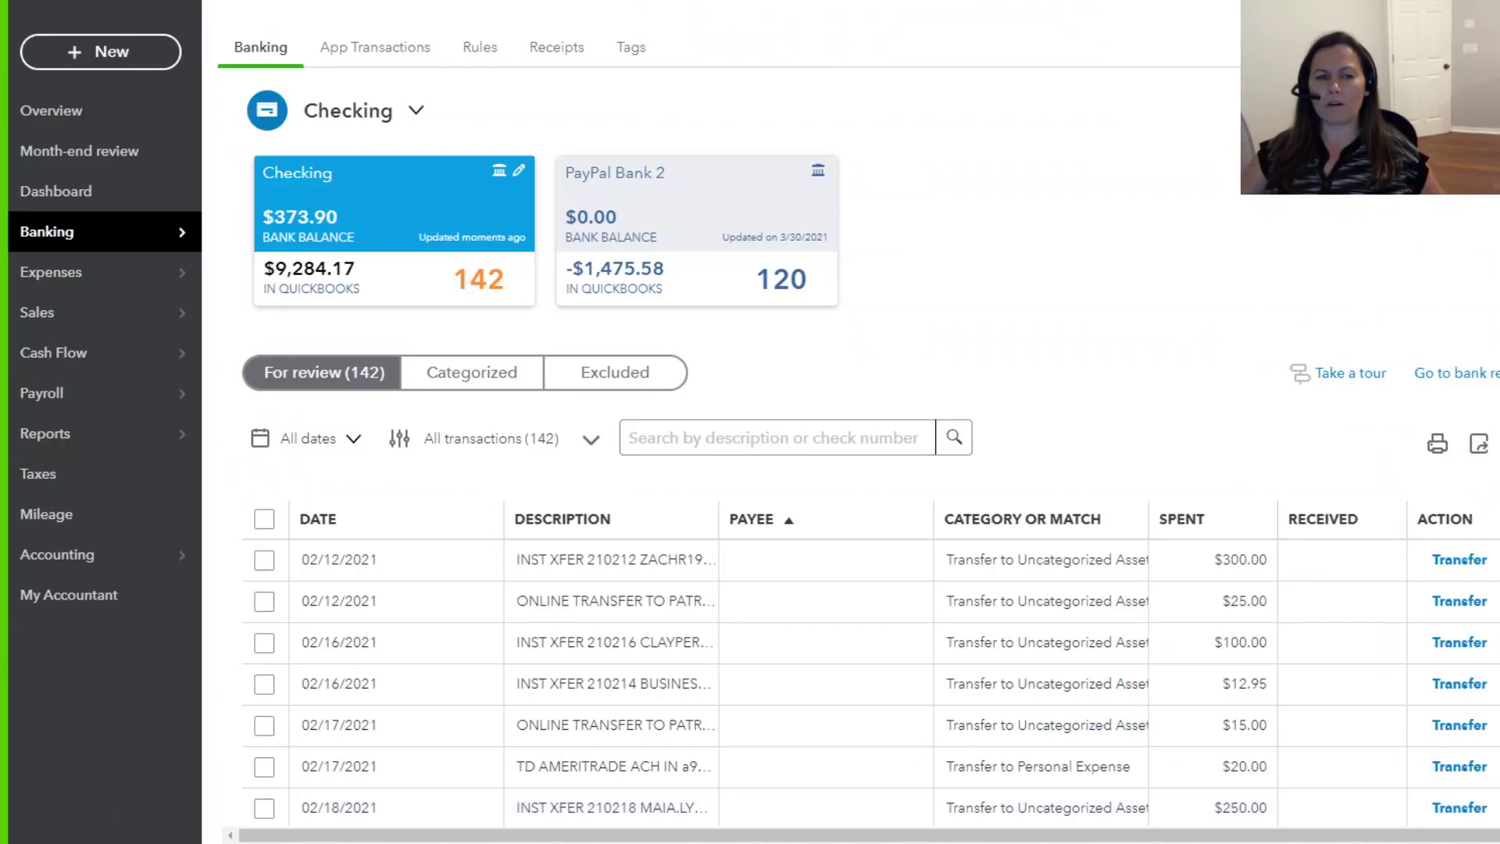